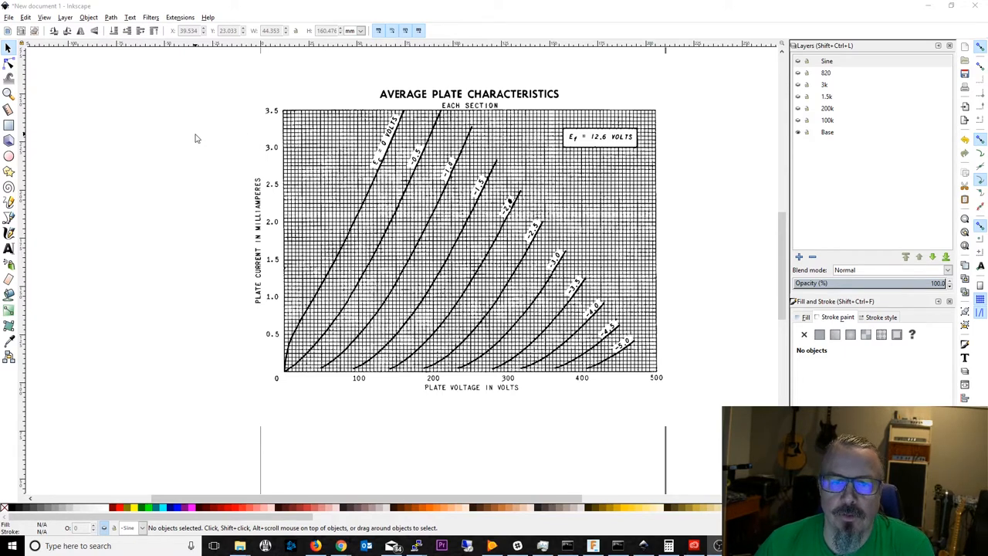
mouse_move(200, 97)
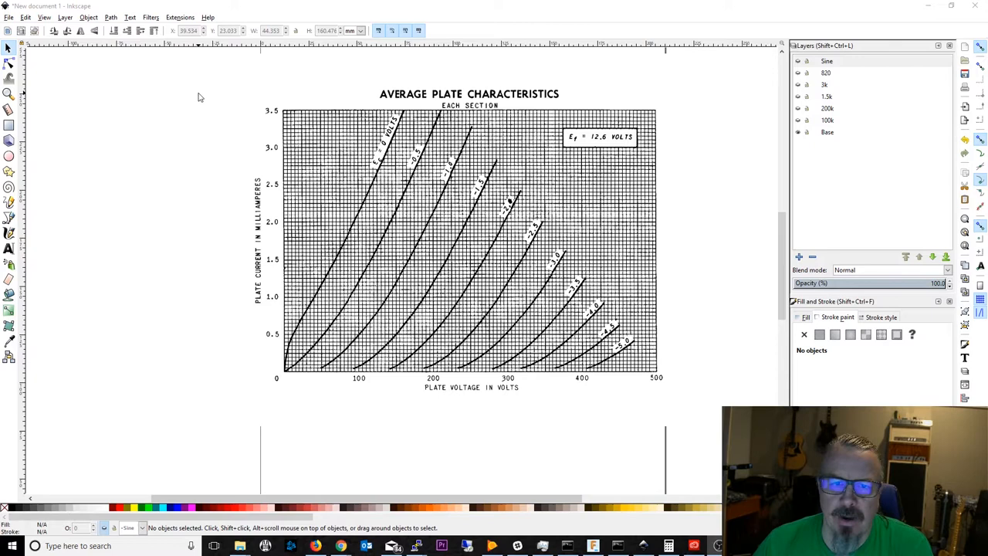
mouse_move(349, 145)
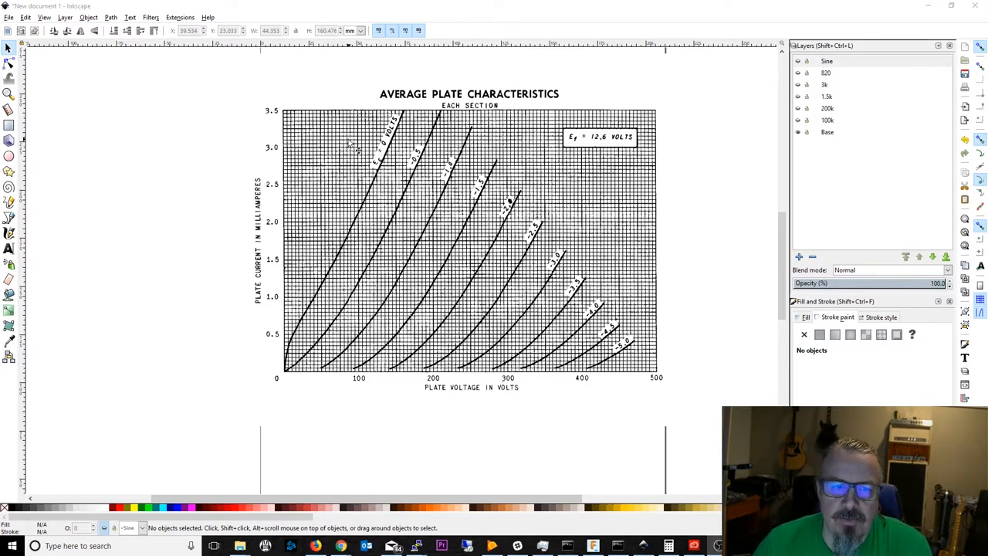
mouse_move(666, 146)
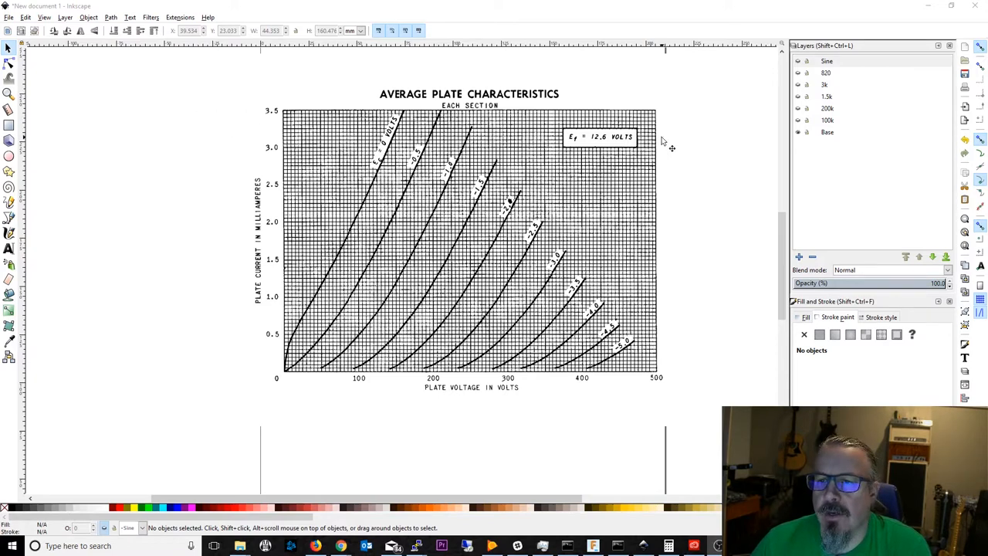
mouse_move(714, 171)
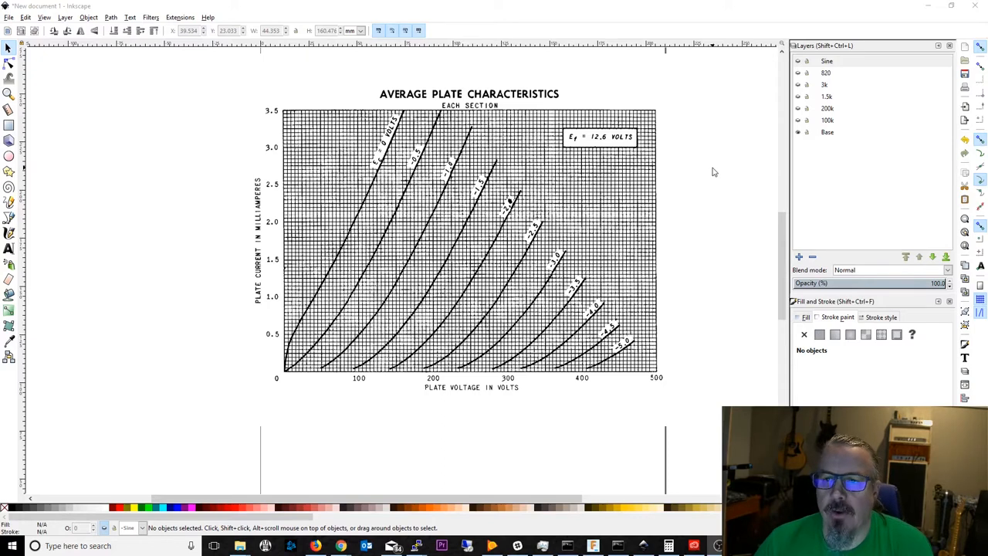
mouse_move(701, 169)
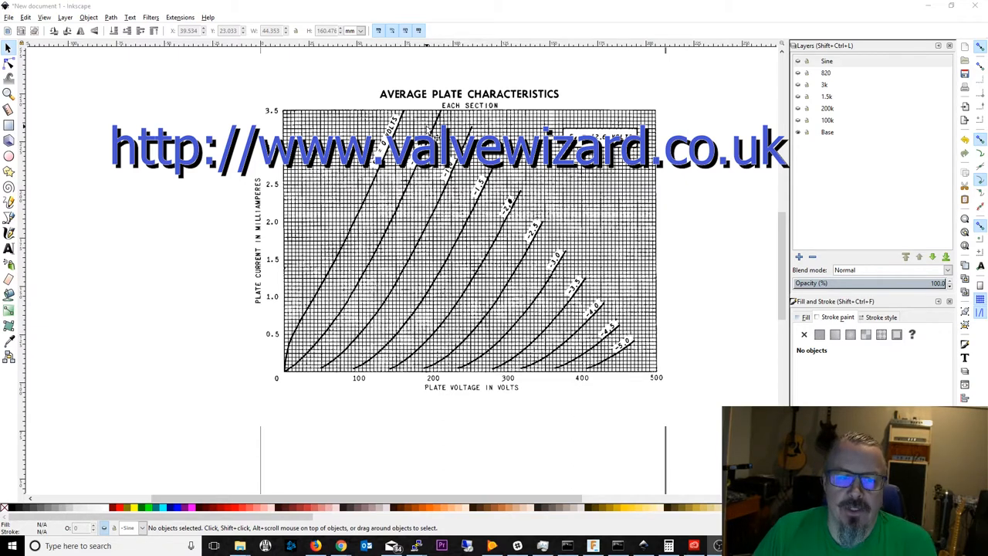
mouse_move(251, 114)
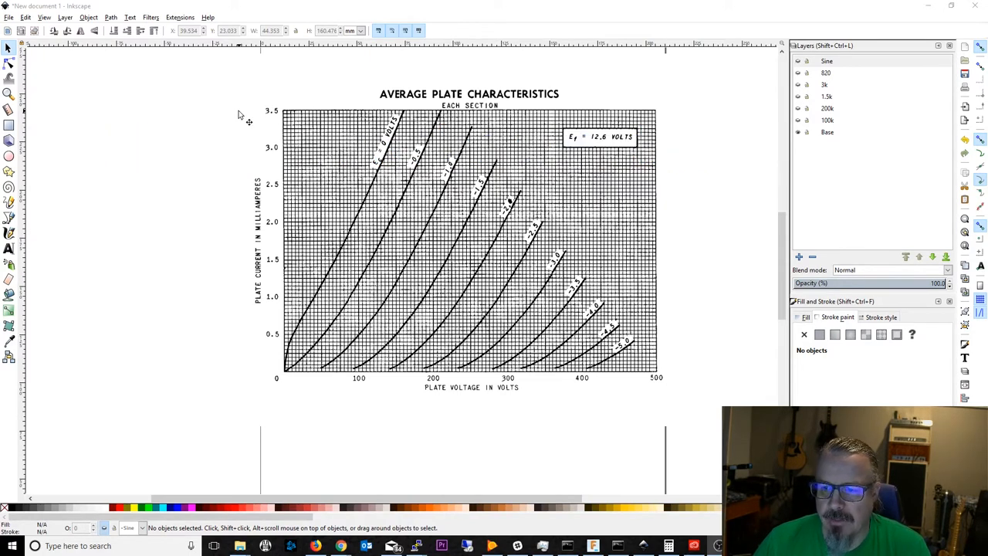
mouse_move(240, 94)
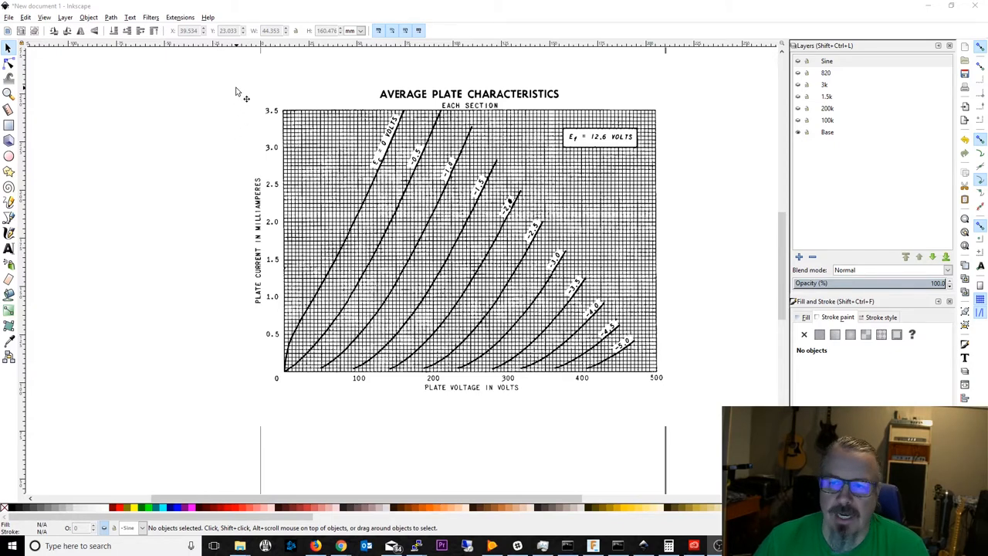
mouse_move(421, 128)
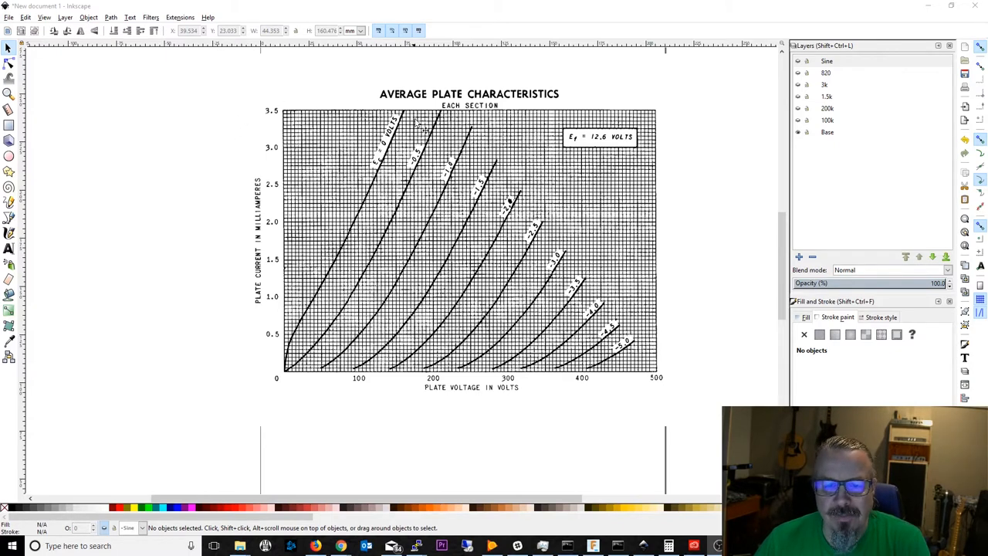
mouse_move(320, 168)
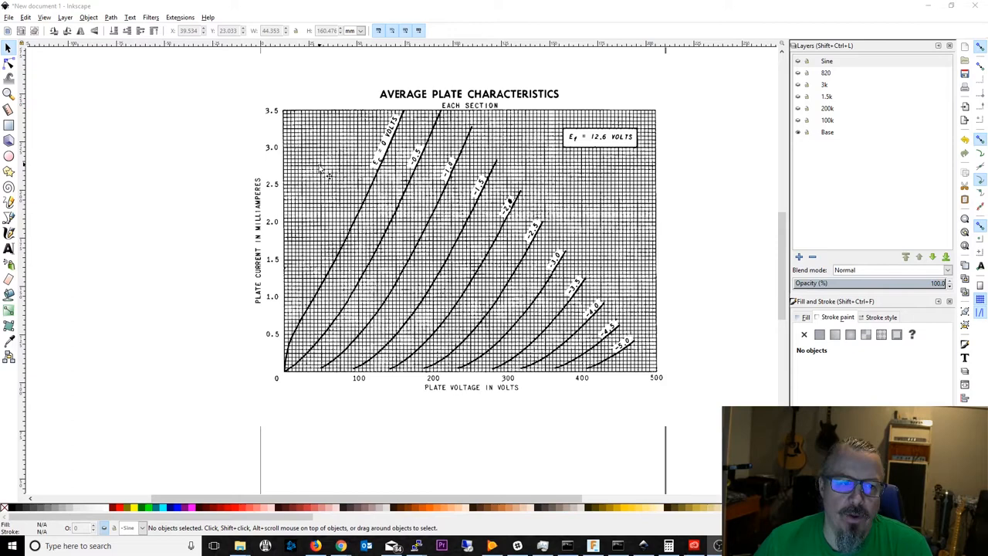
mouse_move(315, 381)
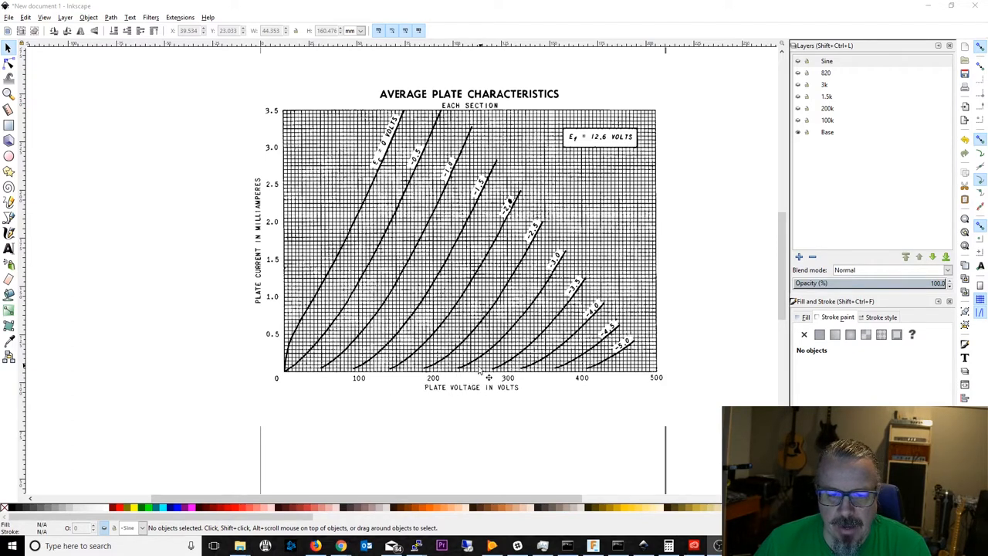
mouse_move(463, 376)
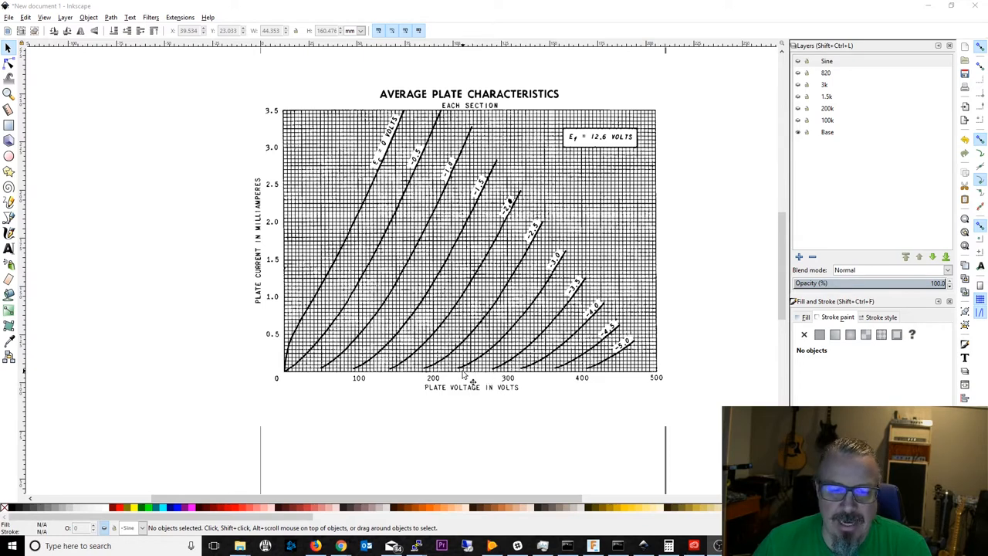
mouse_move(478, 365)
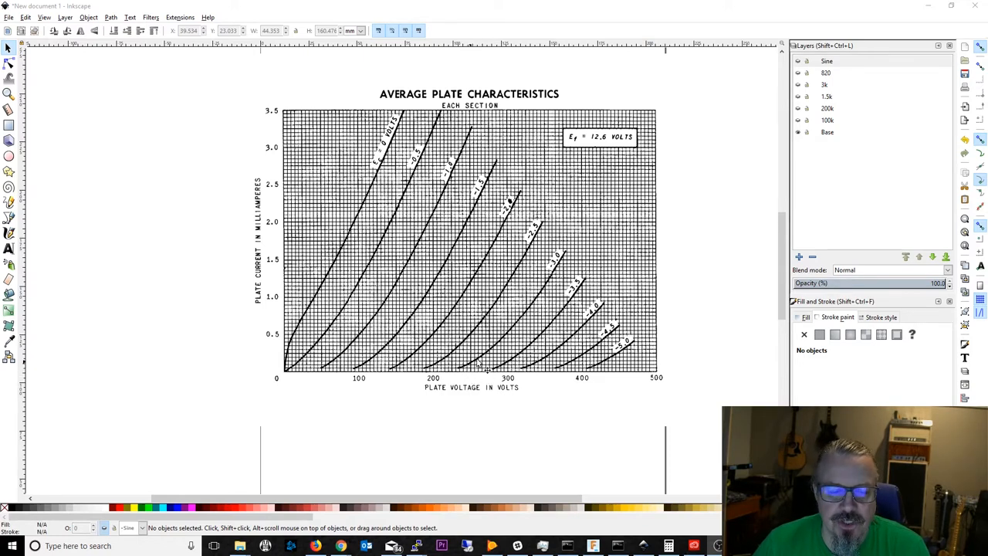
mouse_move(421, 255)
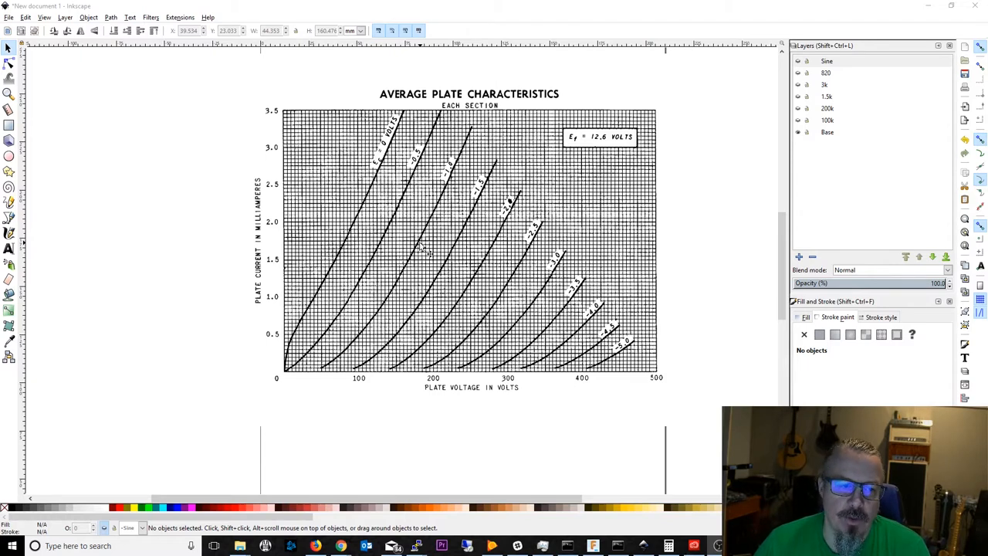
mouse_move(598, 223)
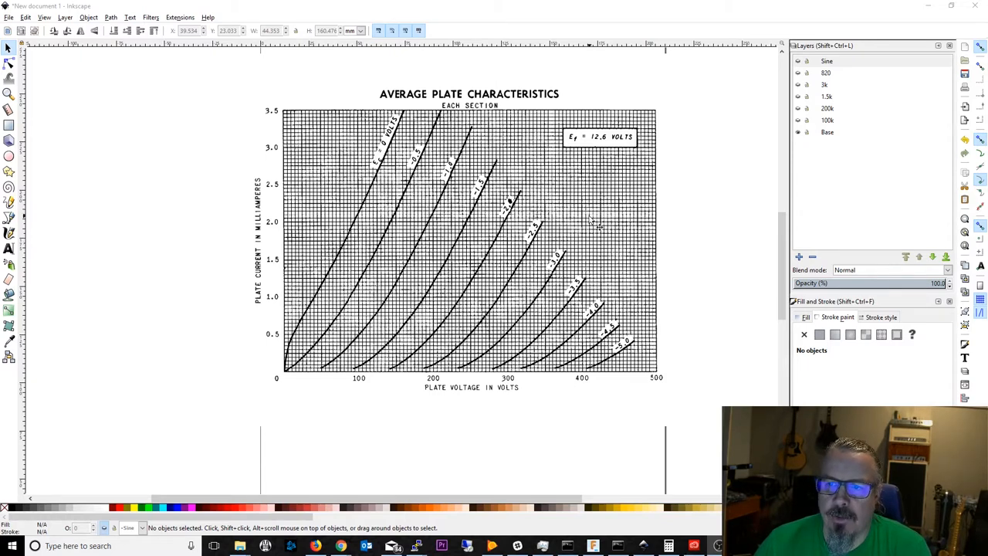
mouse_move(672, 209)
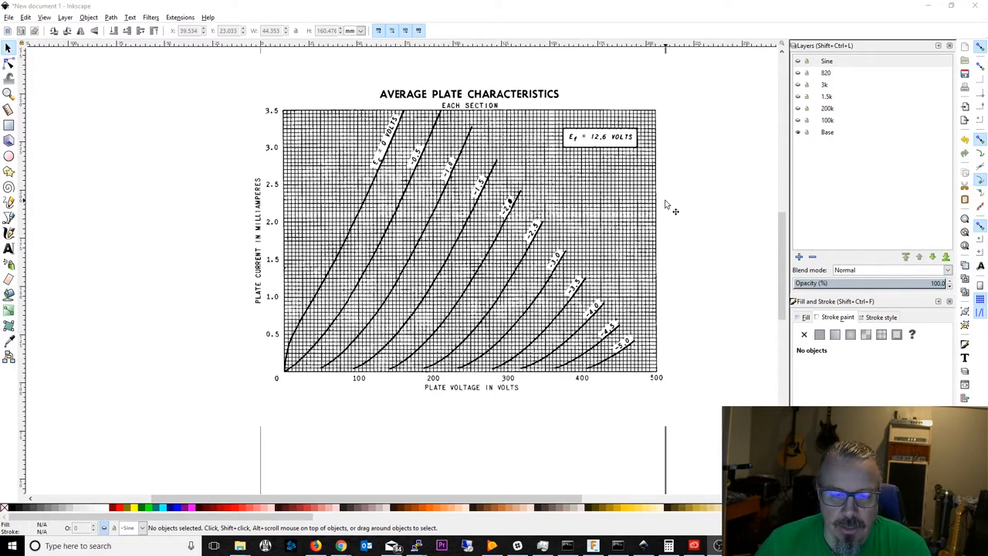
mouse_move(386, 270)
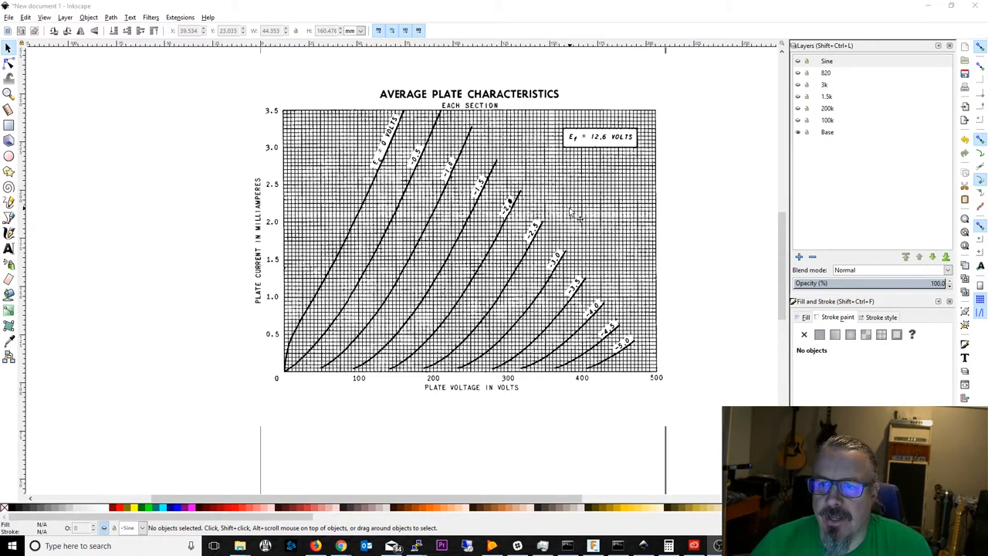
mouse_move(401, 285)
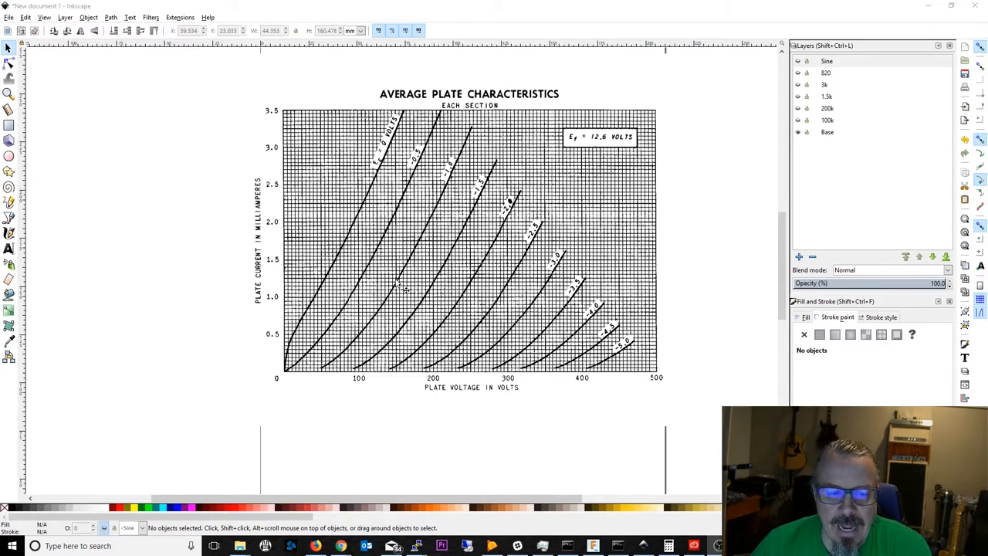
mouse_move(420, 263)
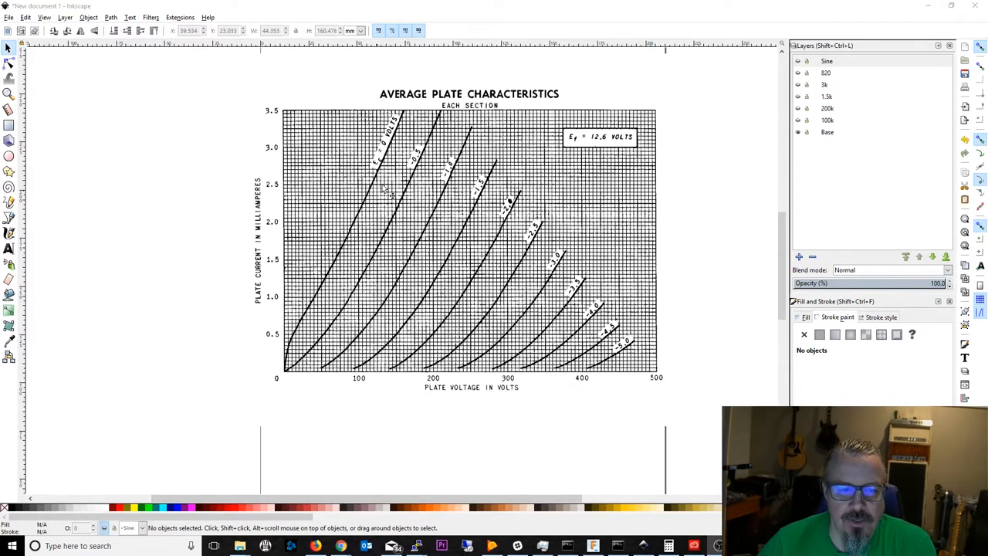
mouse_move(356, 376)
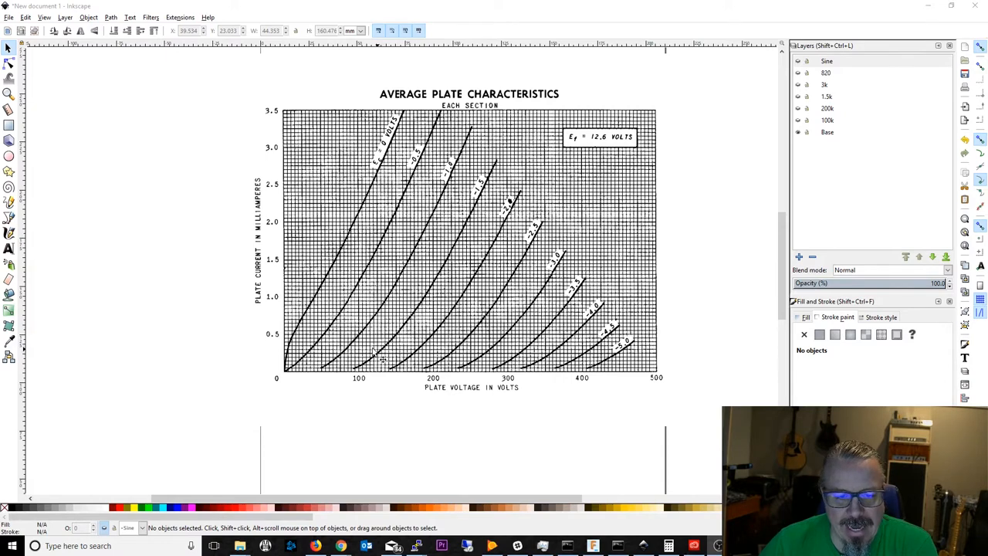
mouse_move(270, 295)
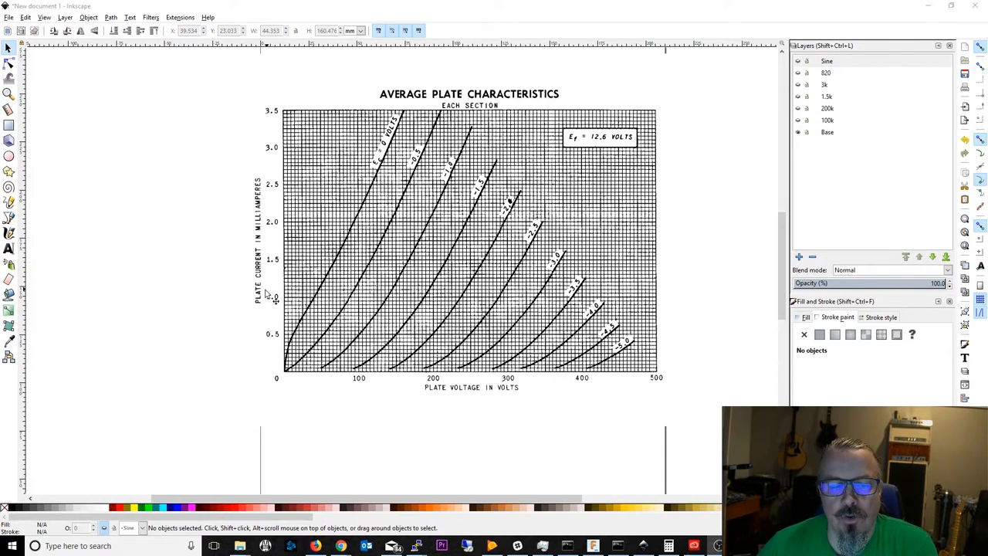
mouse_move(329, 304)
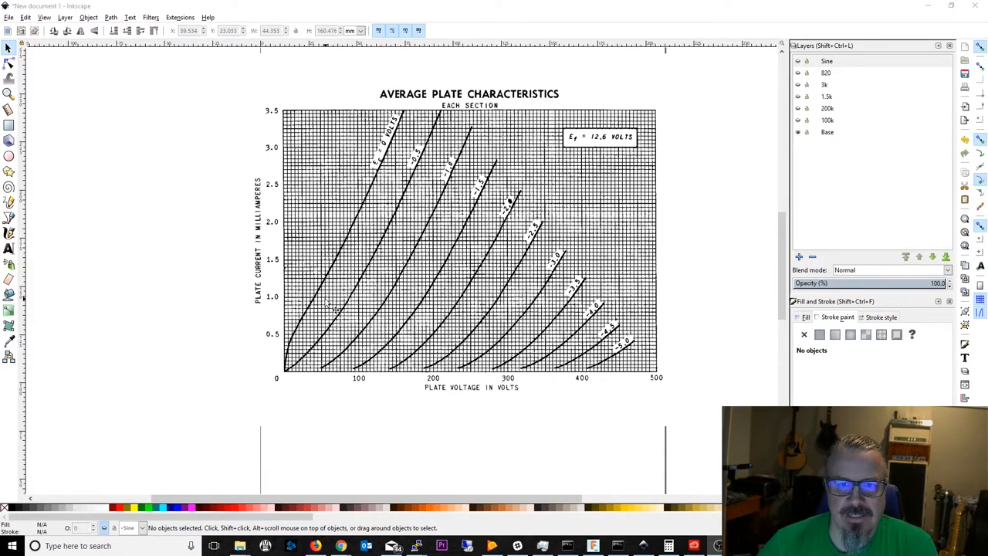
mouse_move(371, 343)
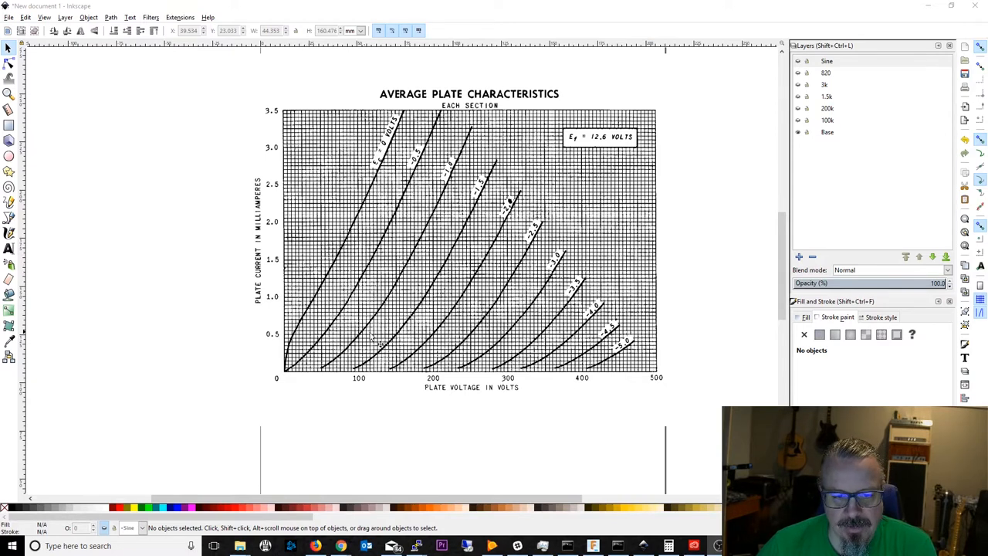
mouse_move(374, 358)
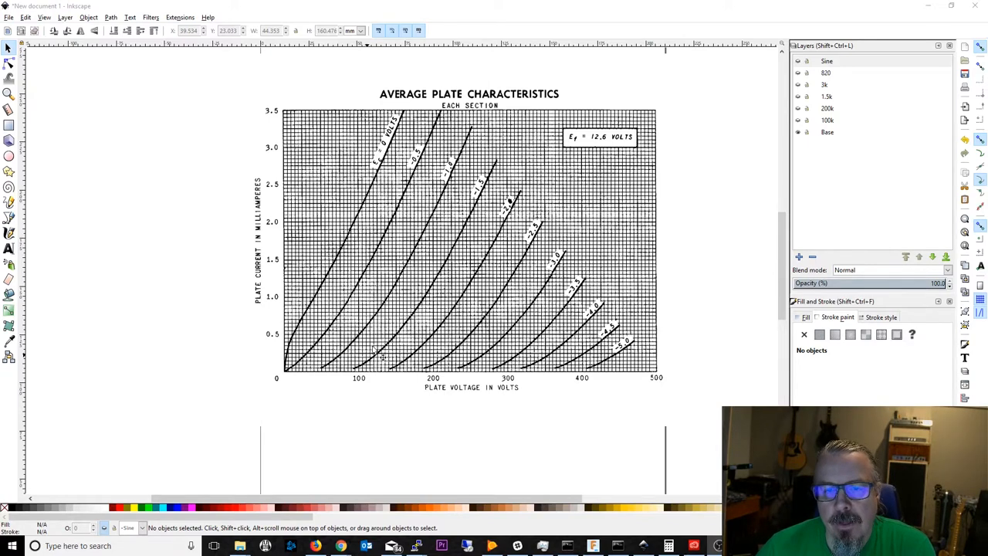
mouse_move(340, 267)
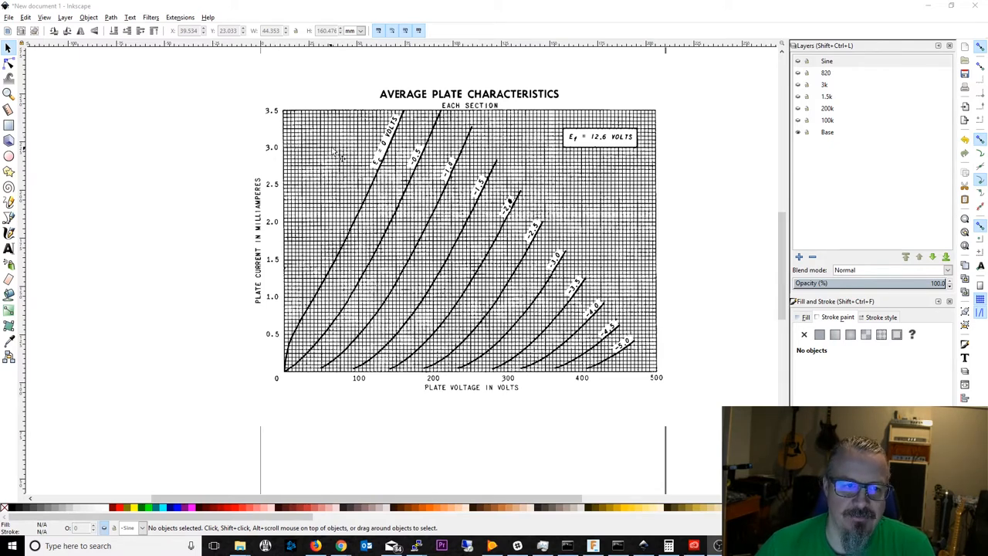
mouse_move(353, 223)
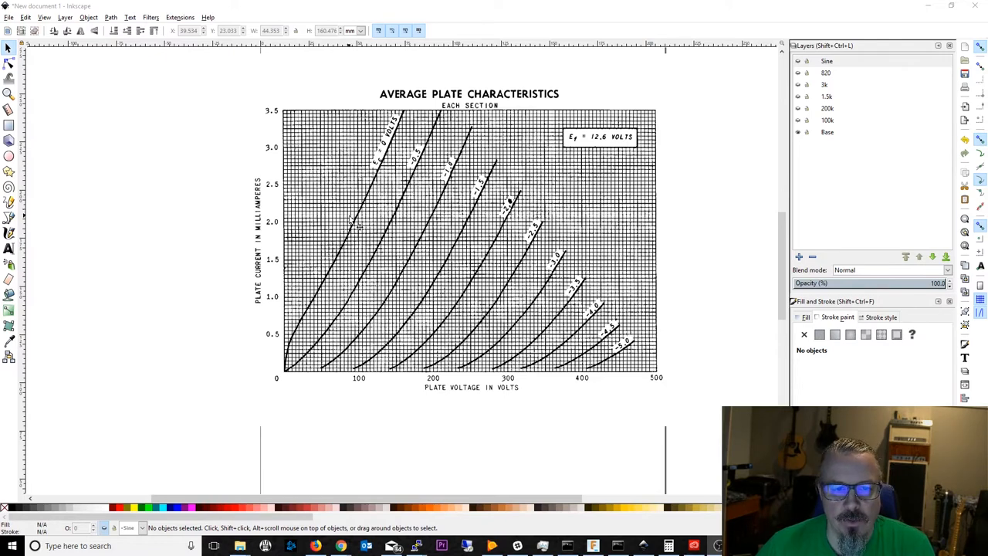
mouse_move(343, 267)
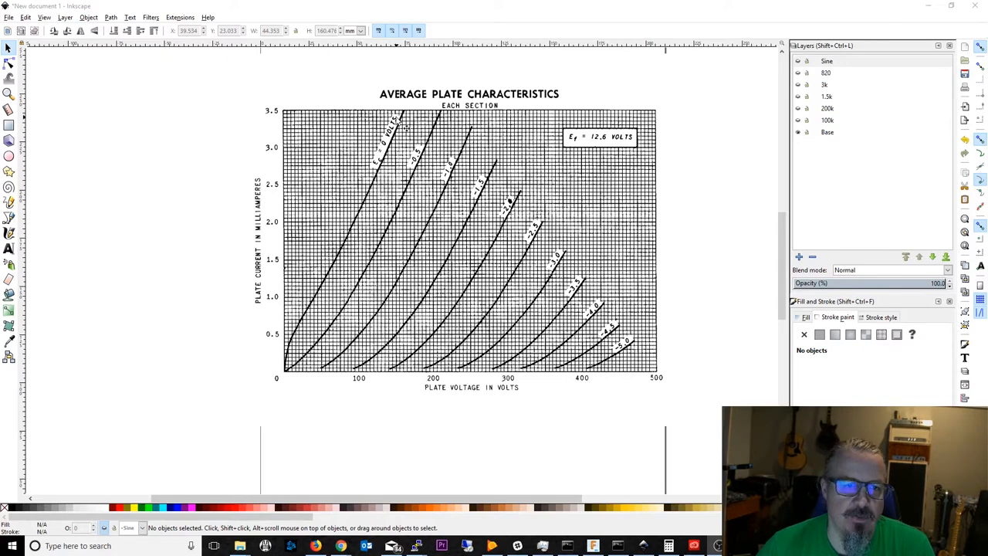
mouse_move(590, 378)
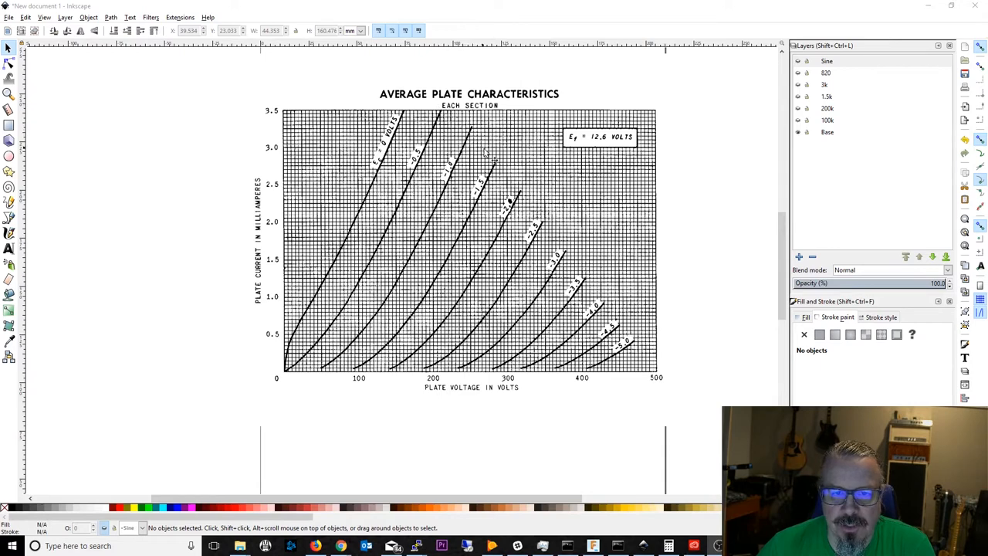
mouse_move(488, 106)
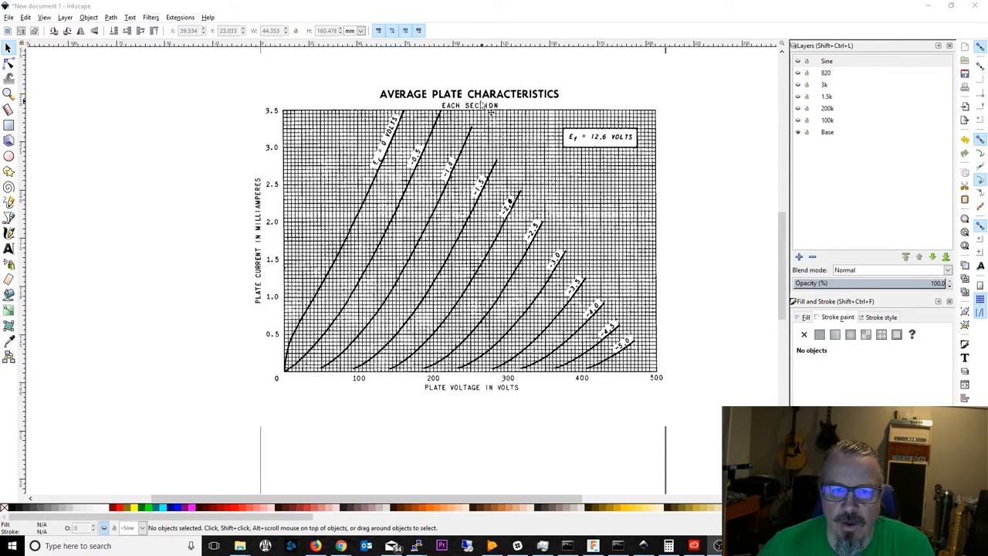
mouse_move(605, 234)
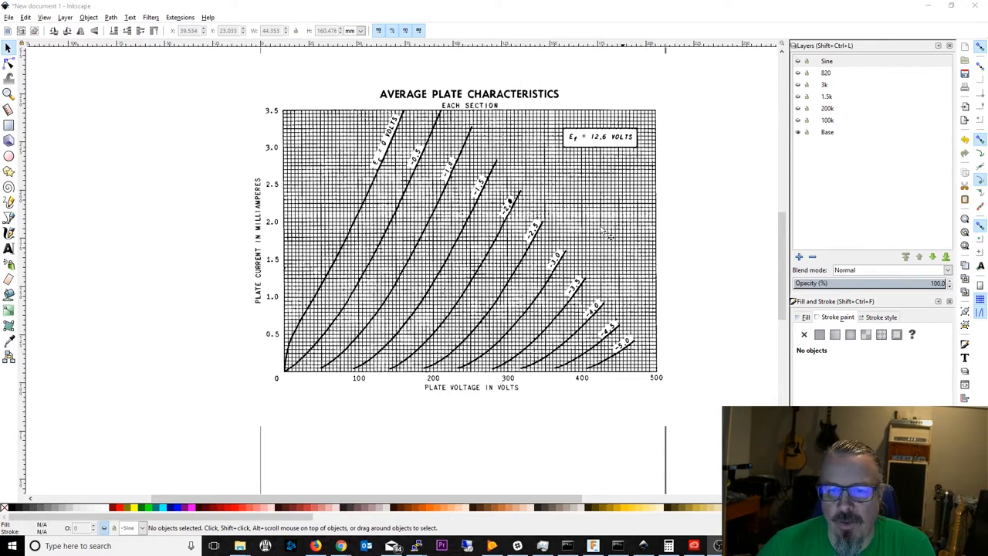
mouse_move(542, 218)
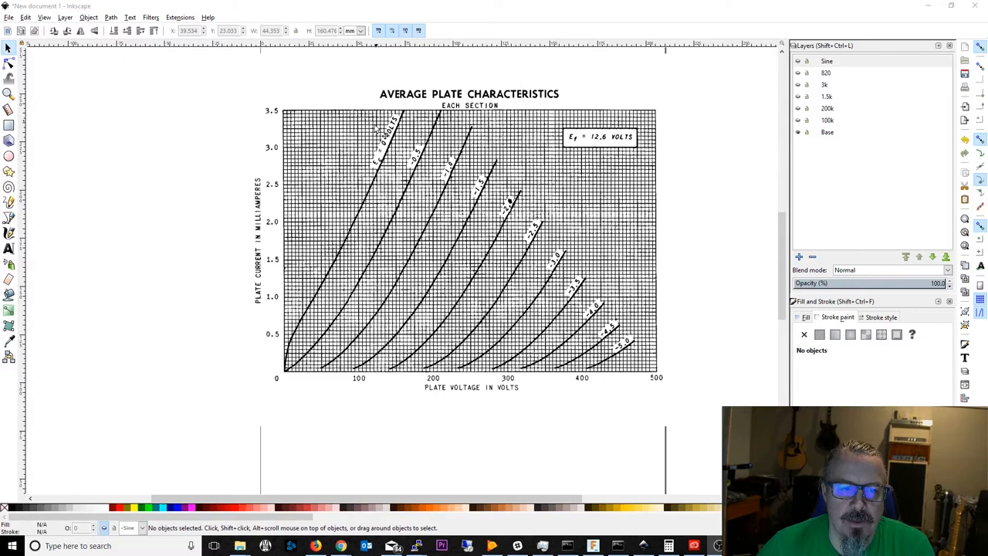
mouse_move(375, 336)
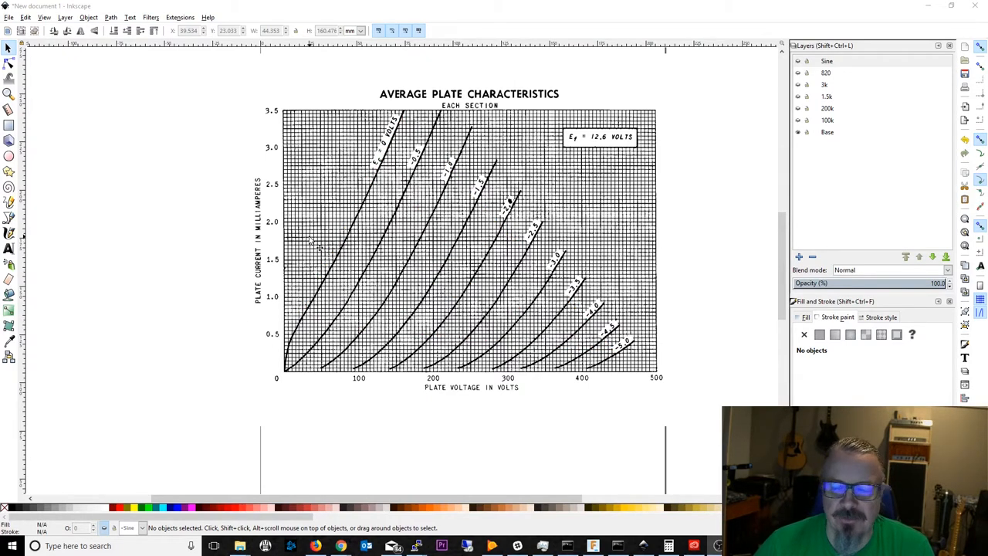
mouse_move(318, 280)
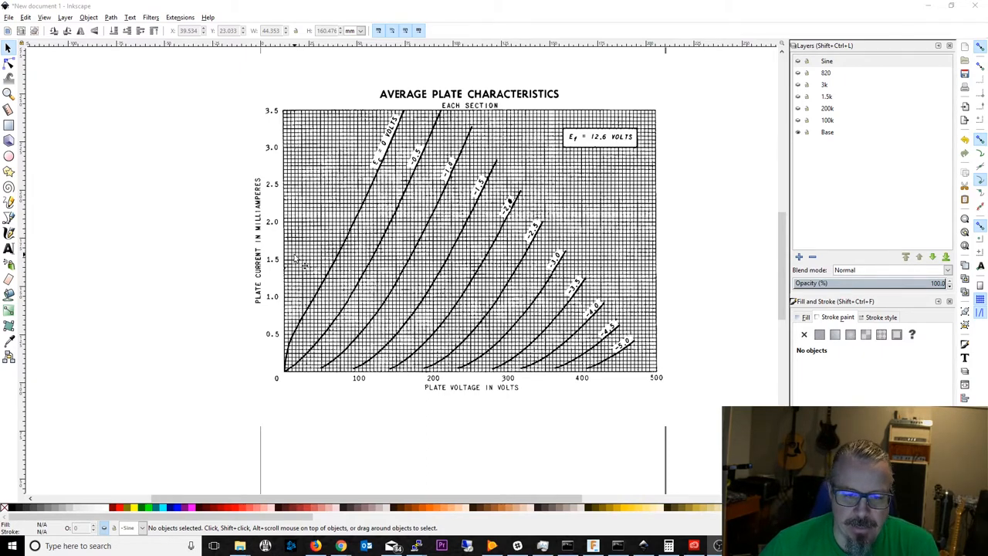
mouse_move(400, 296)
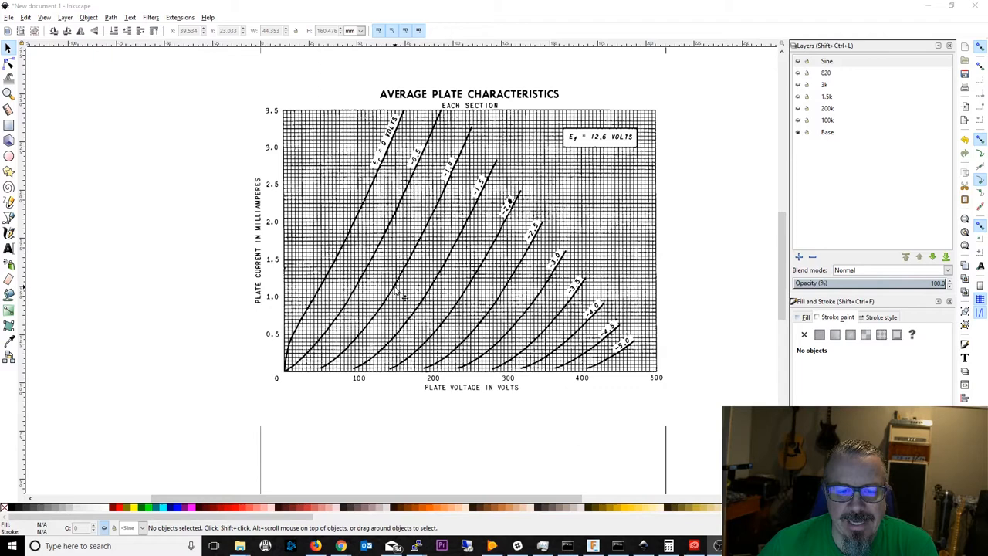
mouse_move(413, 293)
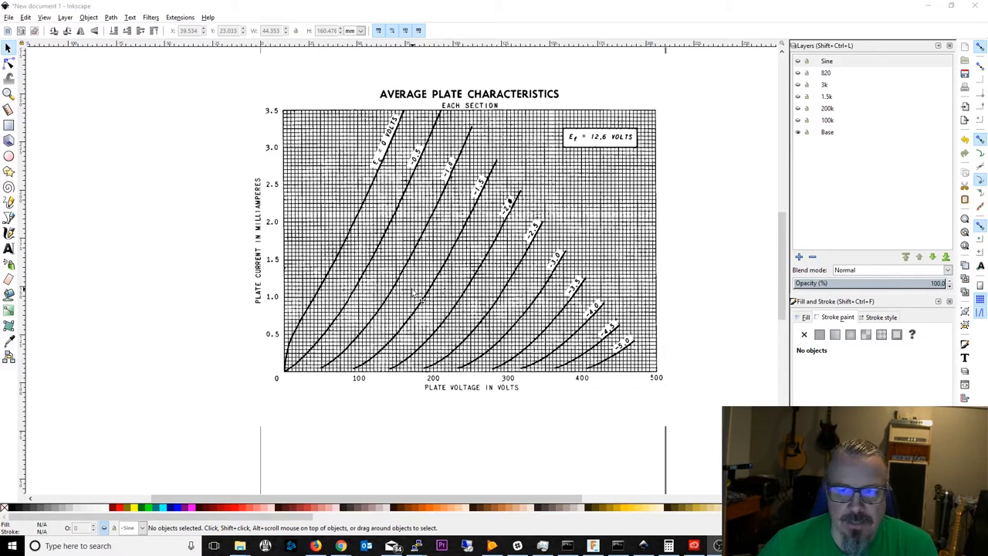
mouse_move(447, 328)
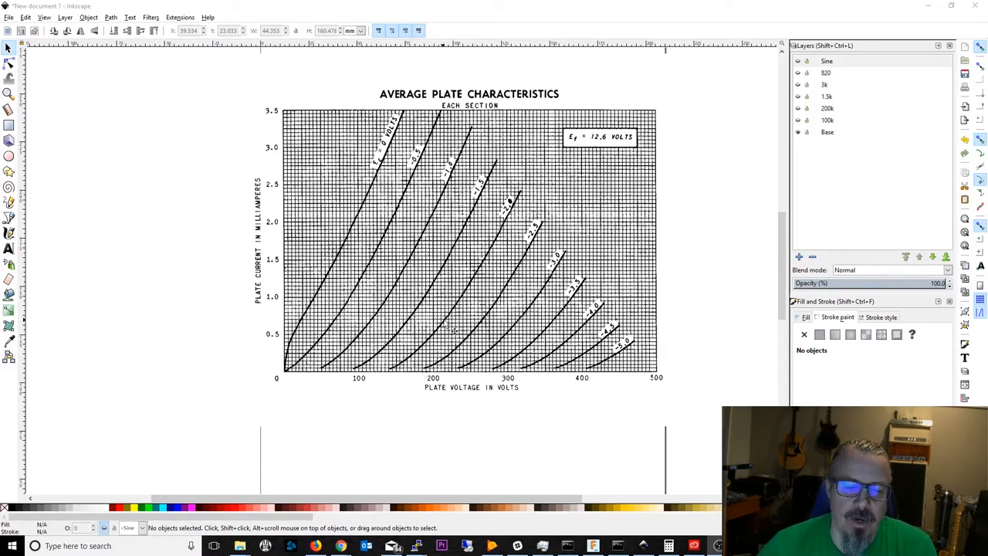
mouse_move(475, 378)
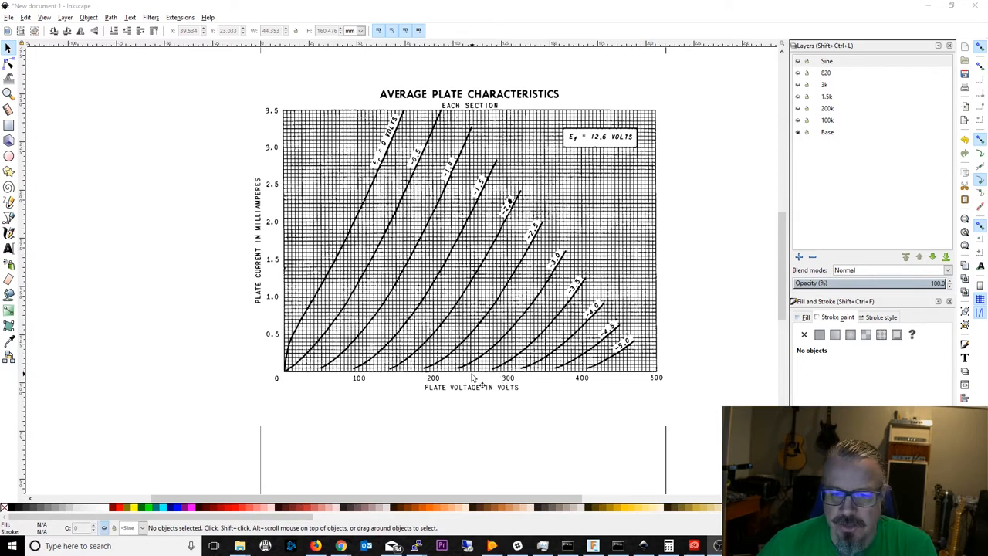
mouse_move(479, 378)
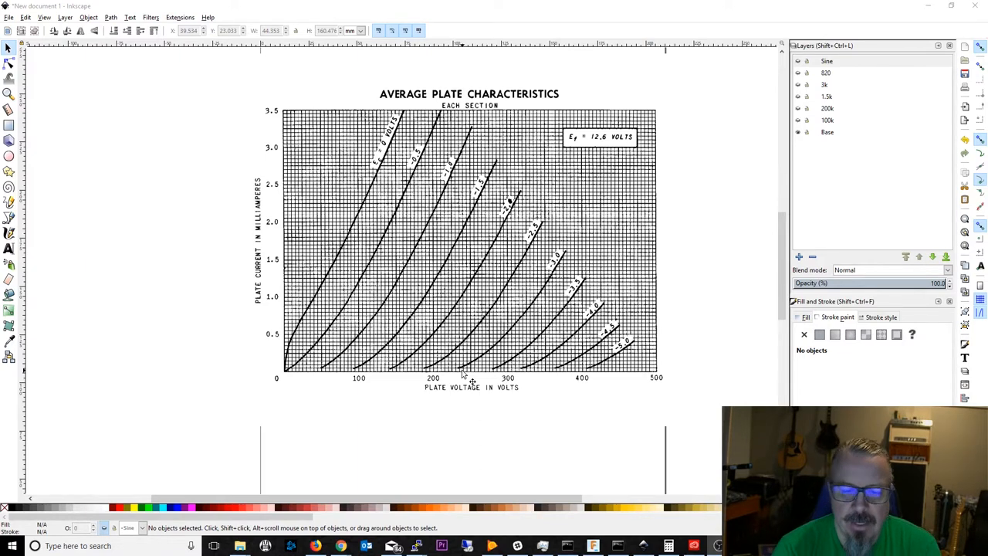
mouse_move(270, 376)
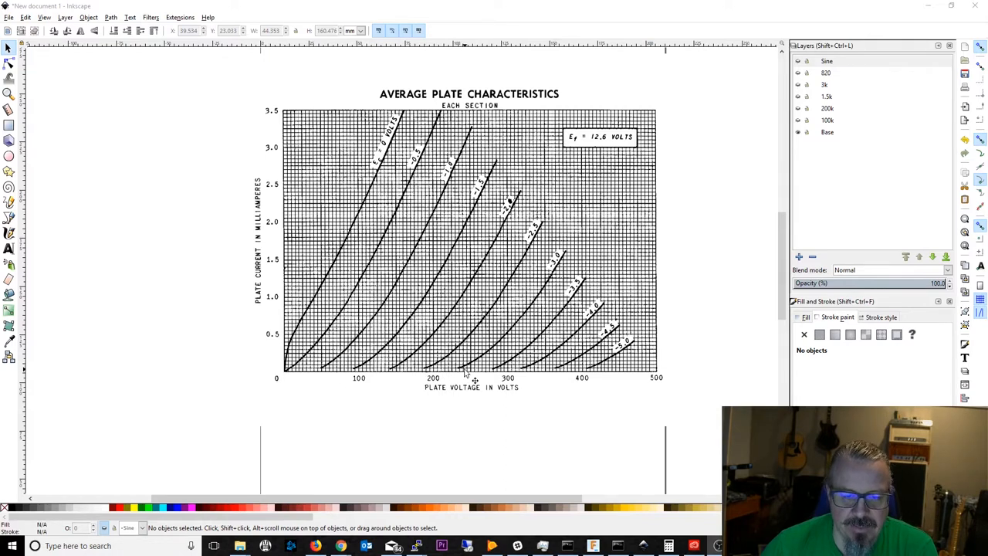
mouse_move(475, 378)
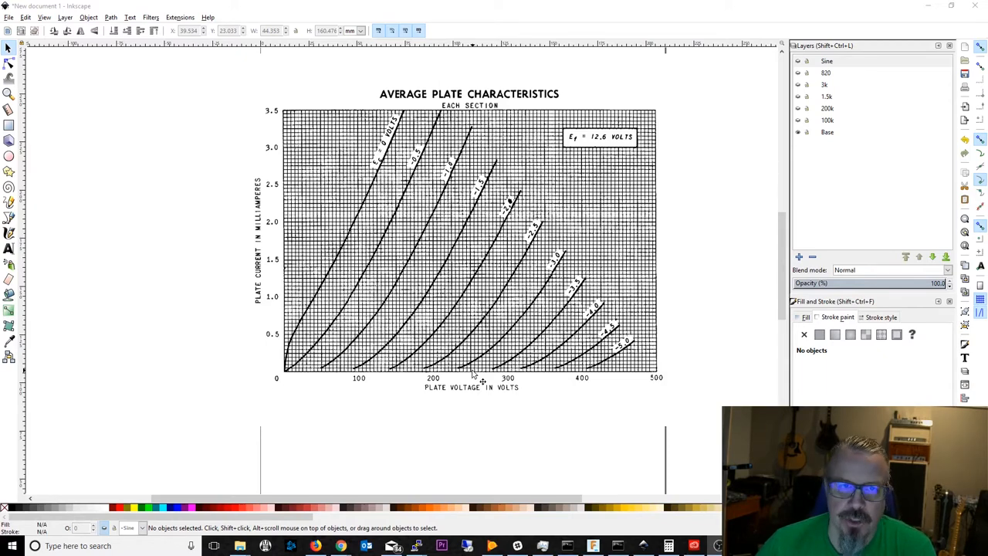
mouse_move(312, 255)
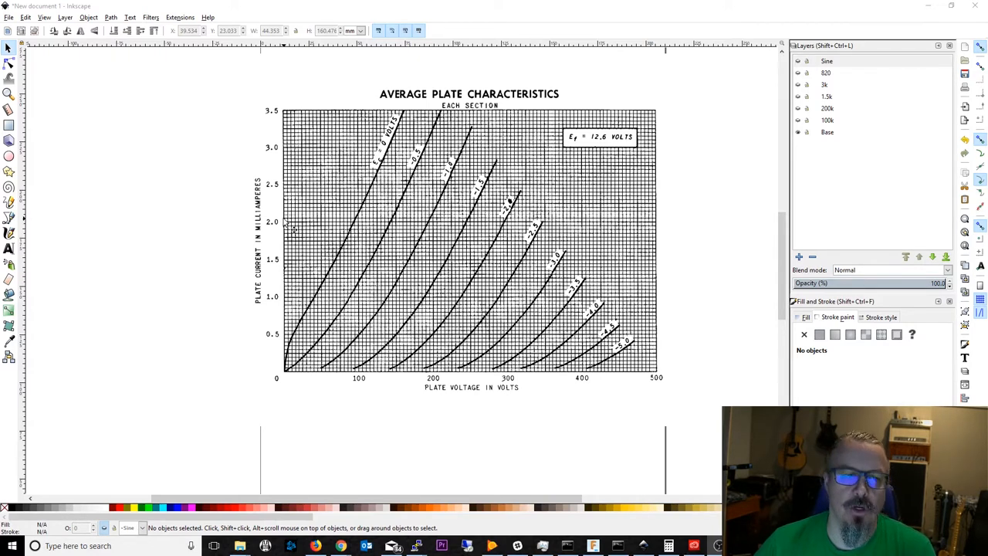
mouse_move(371, 286)
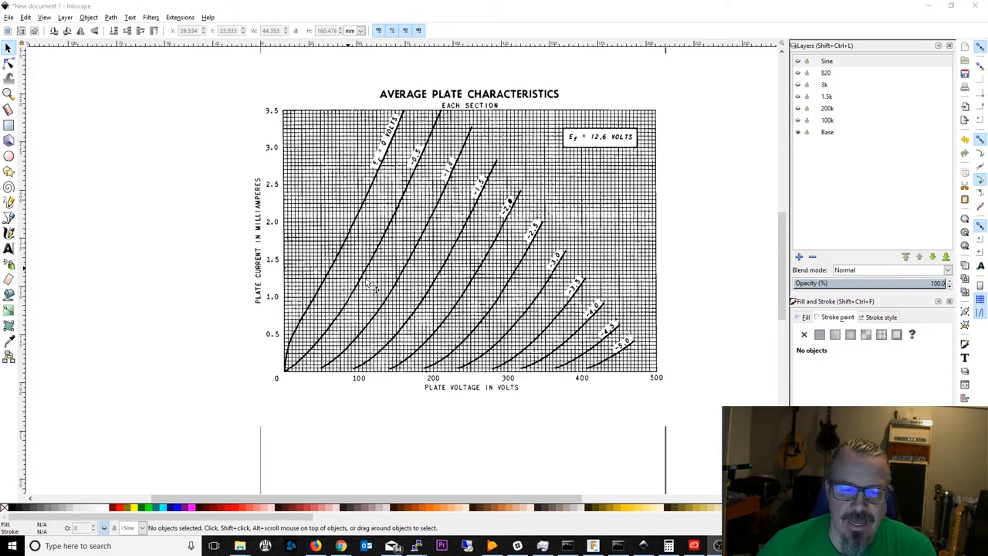
mouse_move(457, 377)
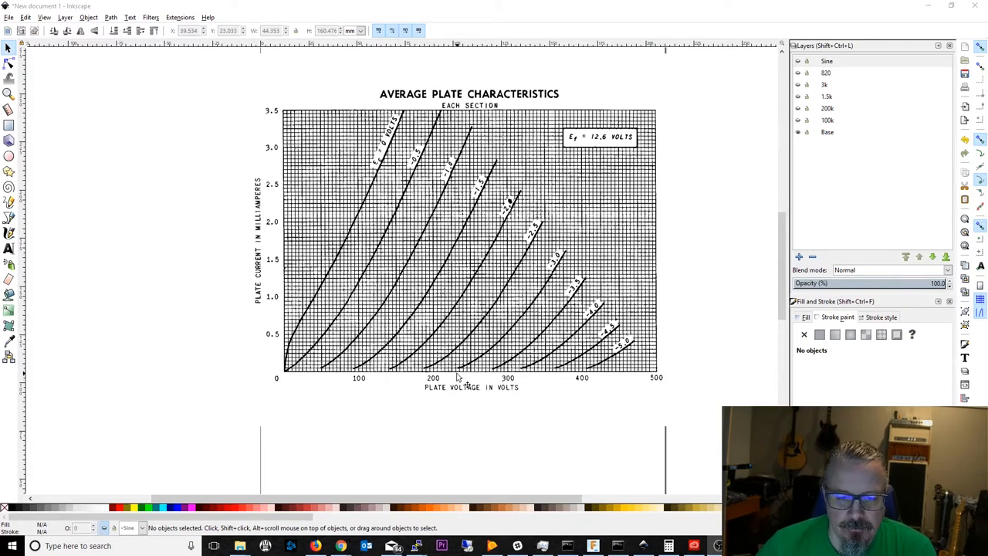
mouse_move(292, 223)
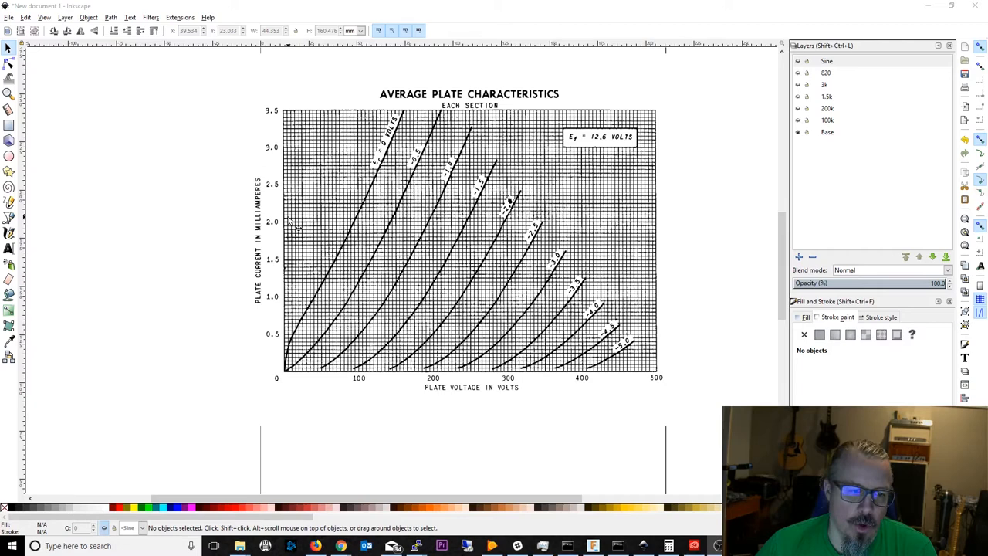
mouse_move(298, 224)
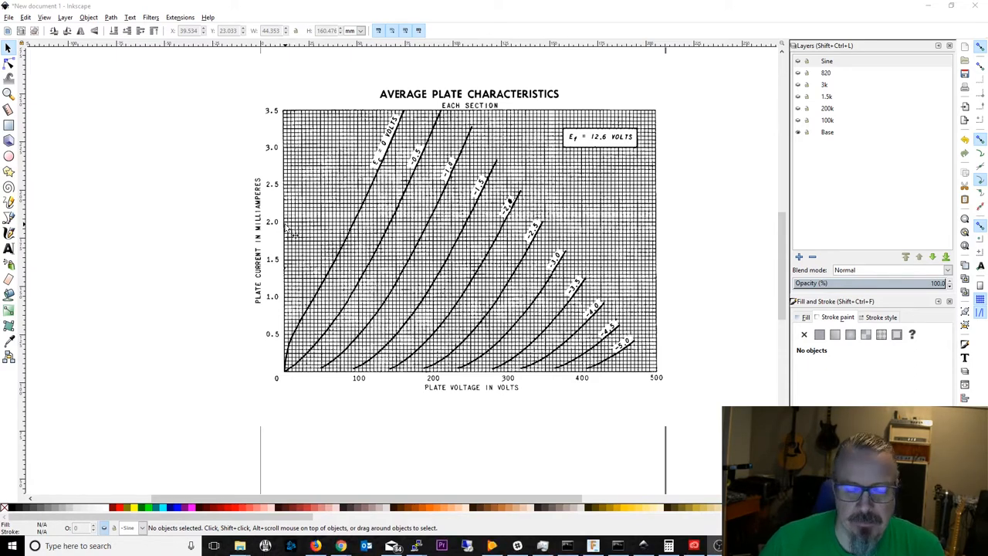
mouse_move(454, 274)
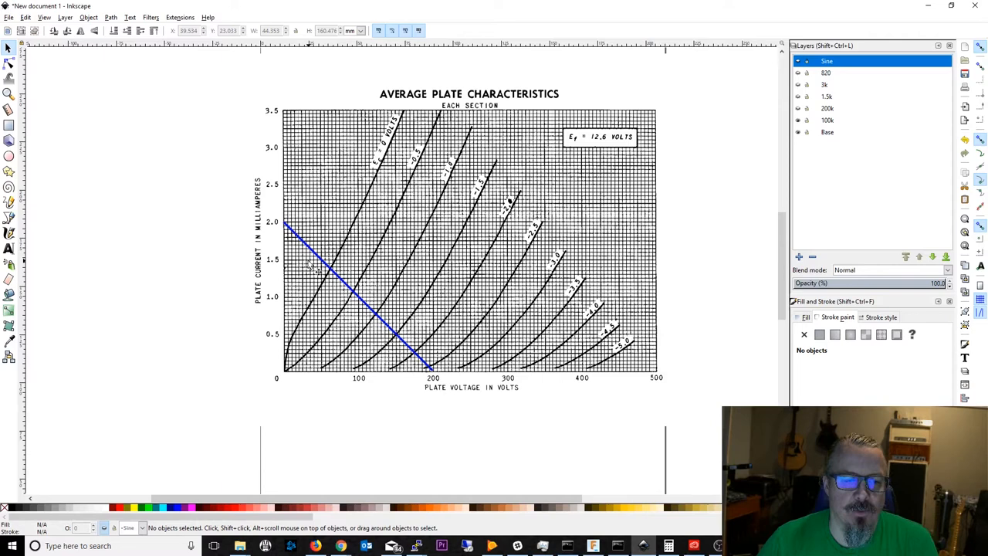
mouse_move(285, 228)
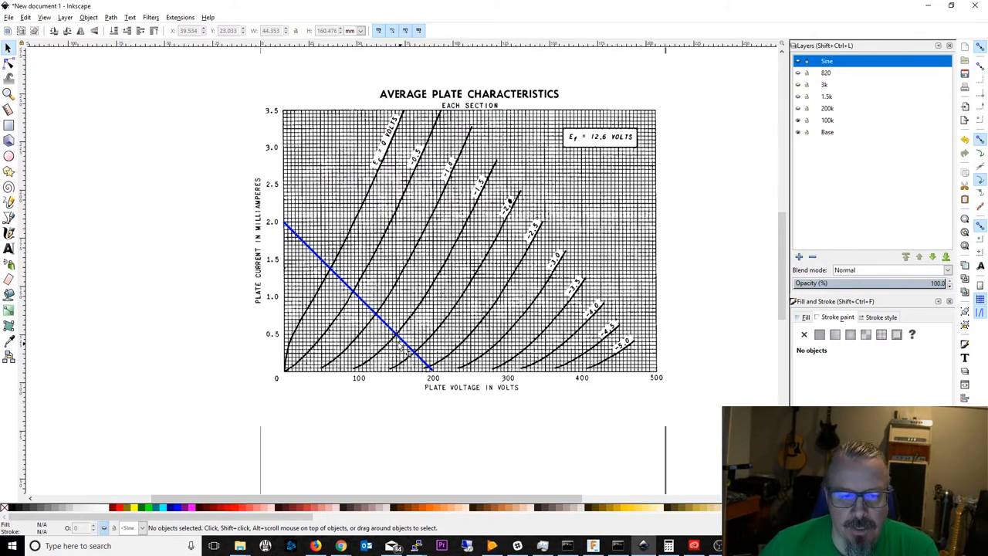
mouse_move(452, 274)
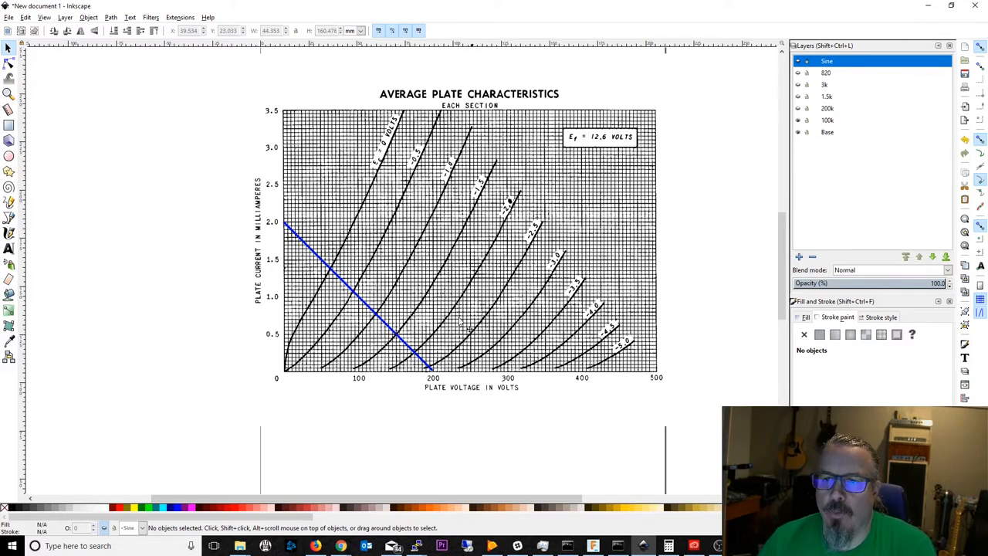
mouse_move(676, 143)
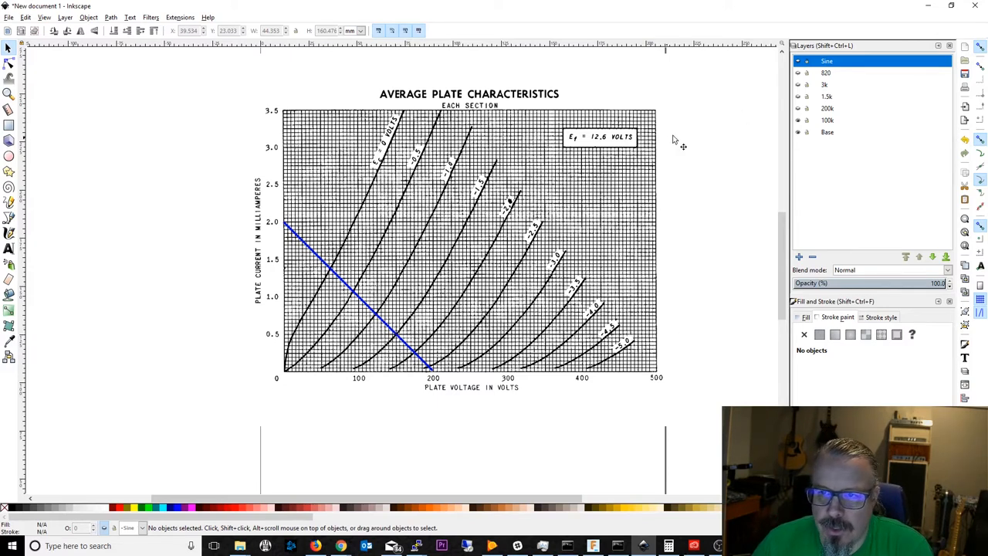
mouse_move(292, 377)
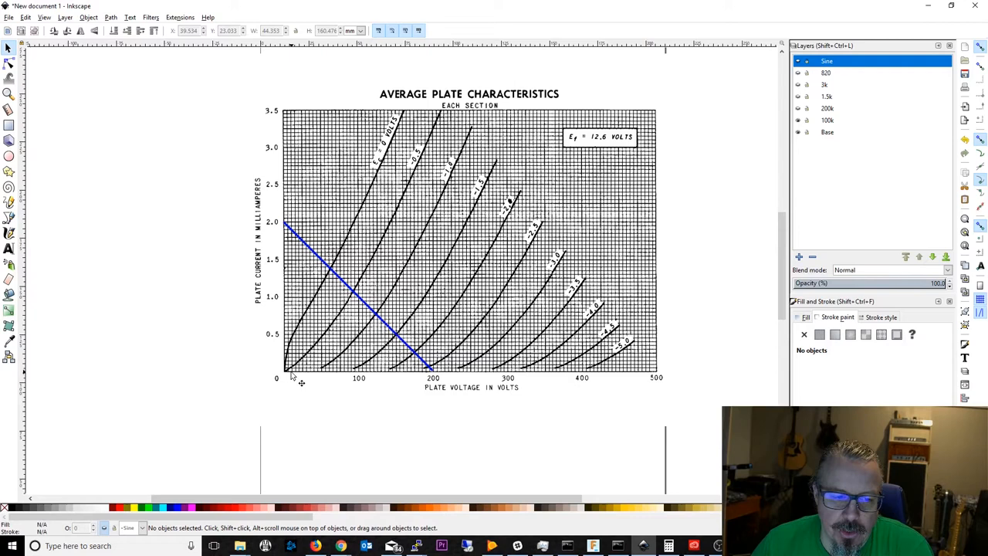
mouse_move(297, 377)
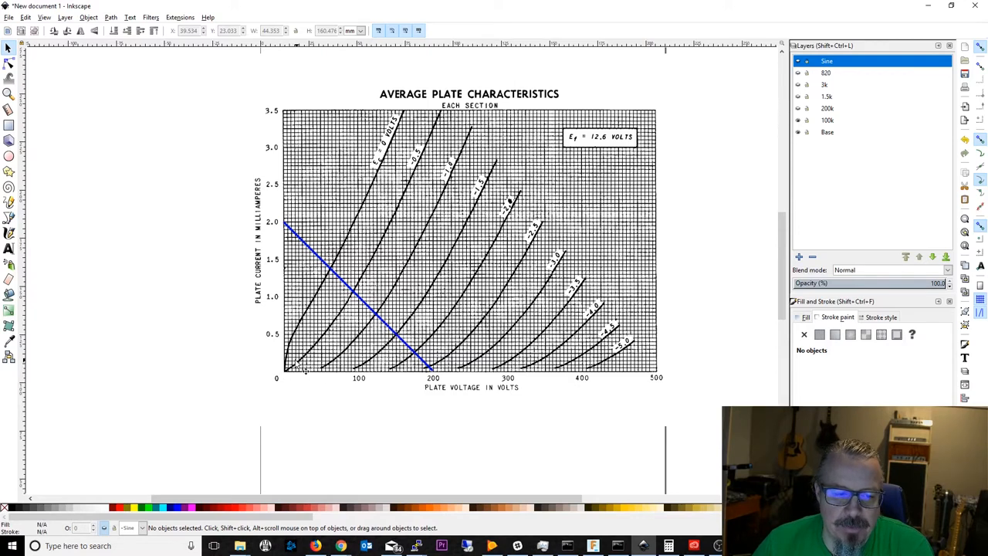
mouse_move(307, 376)
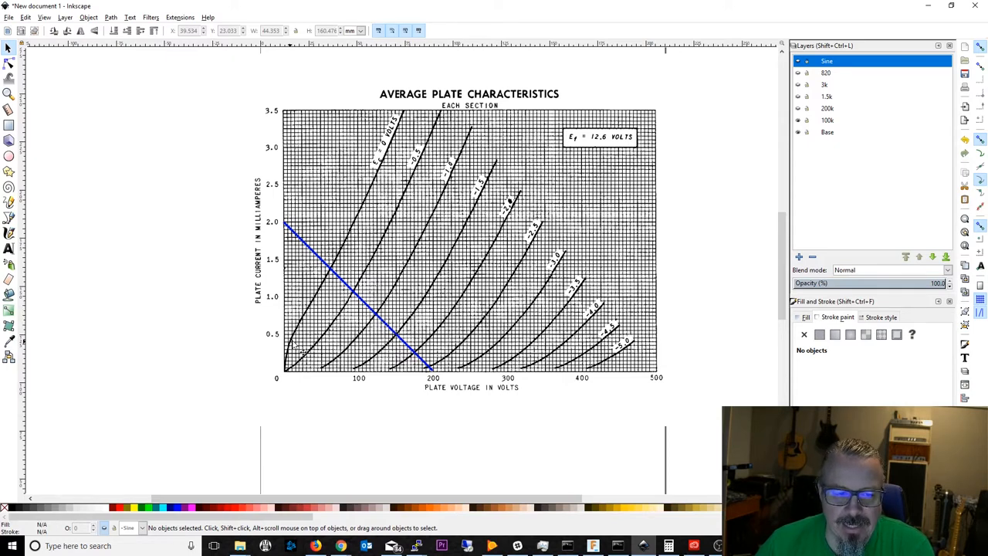
mouse_move(367, 343)
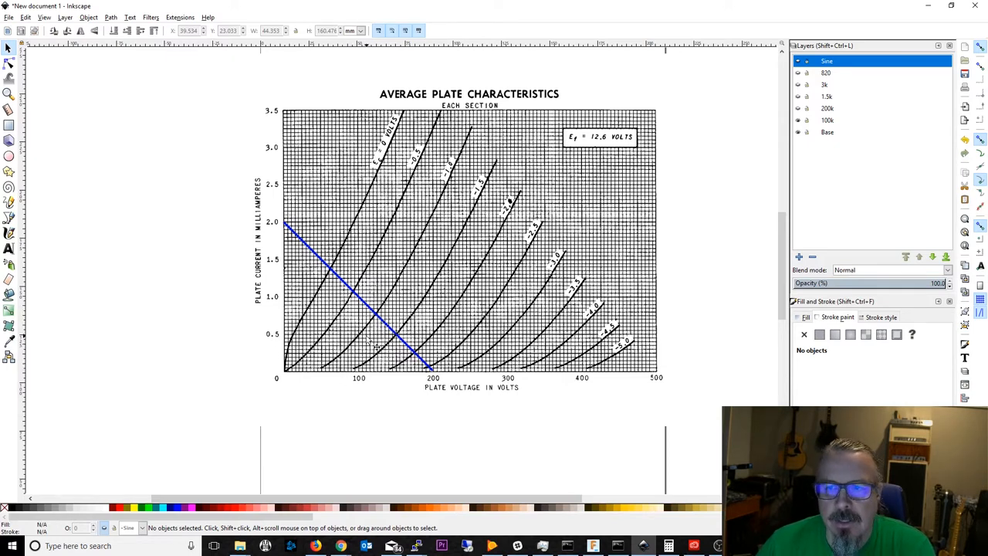
mouse_move(478, 282)
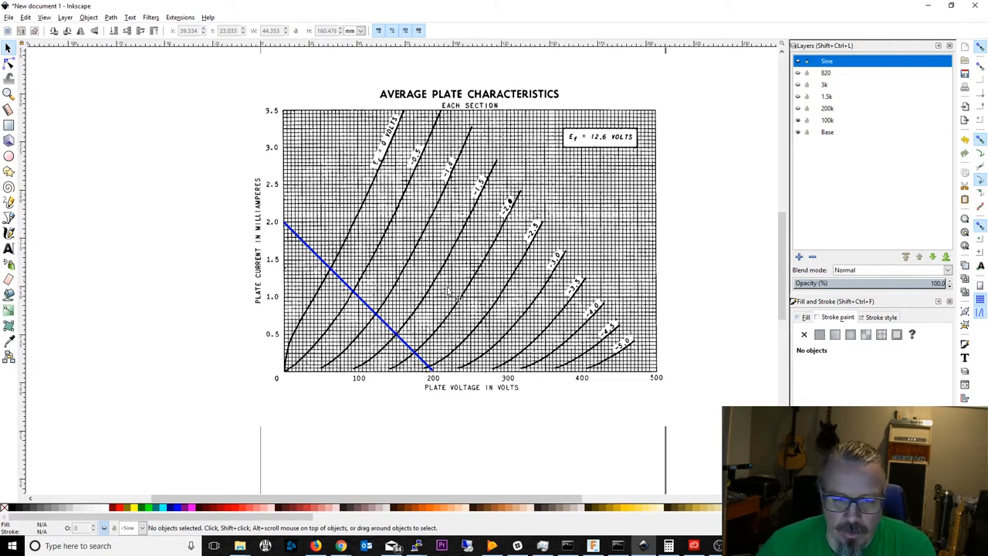
mouse_move(467, 291)
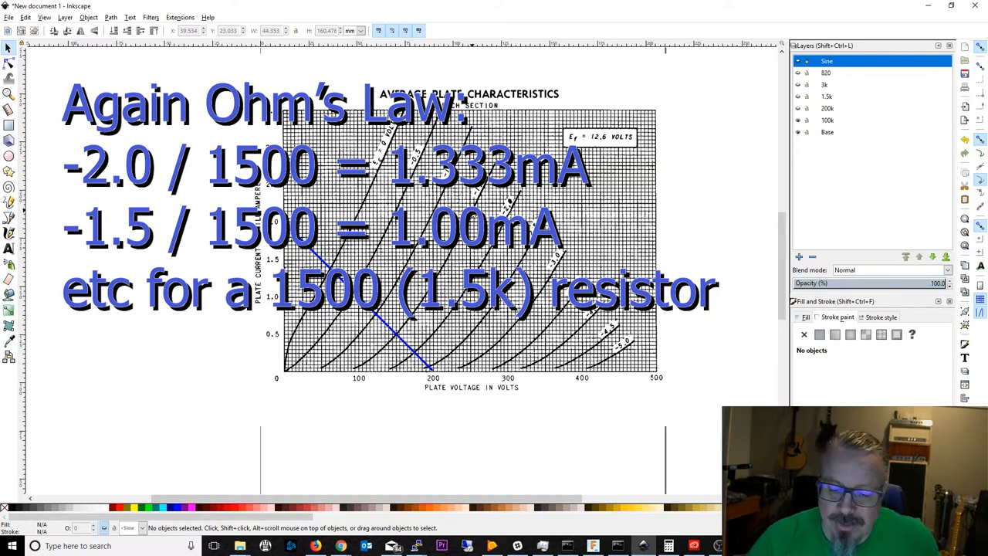
mouse_move(737, 160)
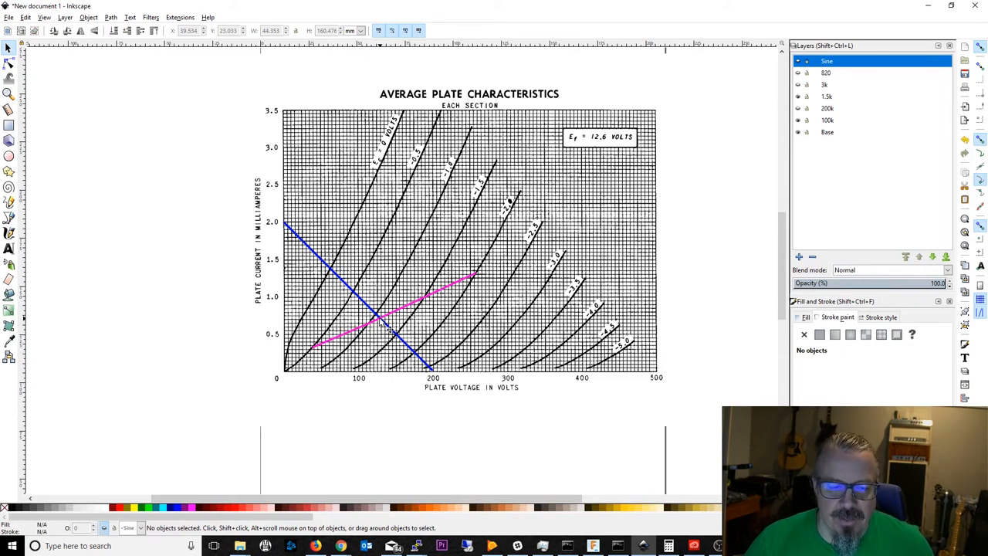
mouse_move(384, 326)
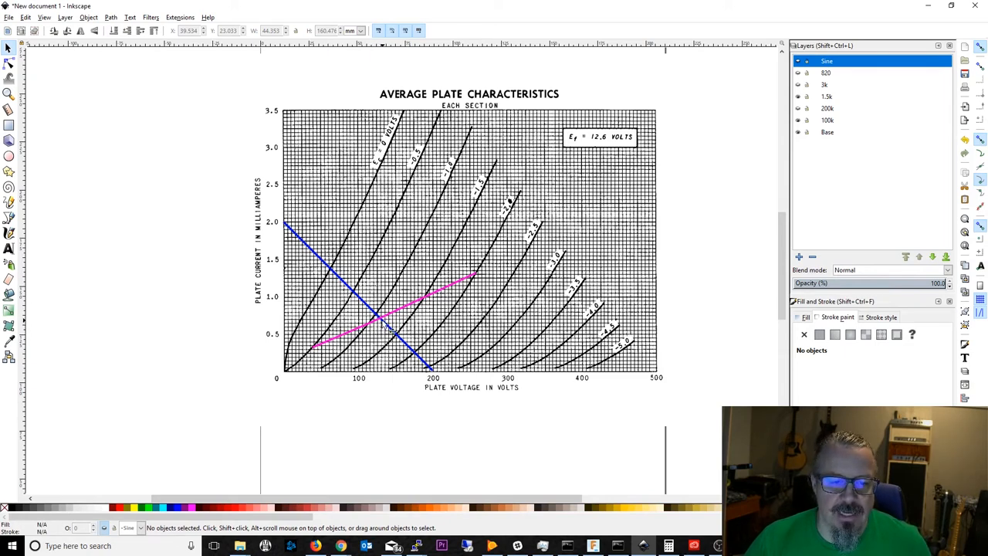
mouse_move(375, 344)
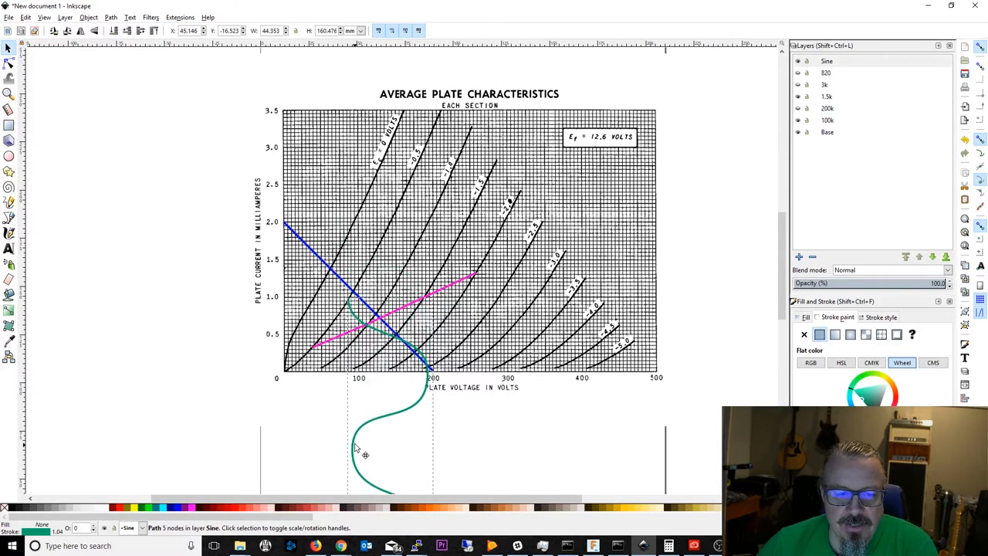
left_click_drag(359, 448, 363, 340)
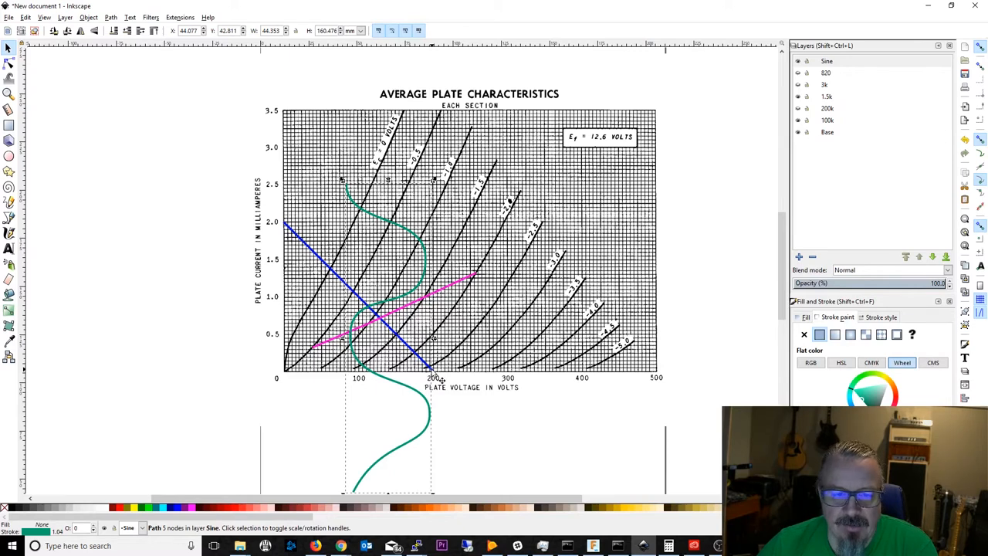
mouse_move(340, 224)
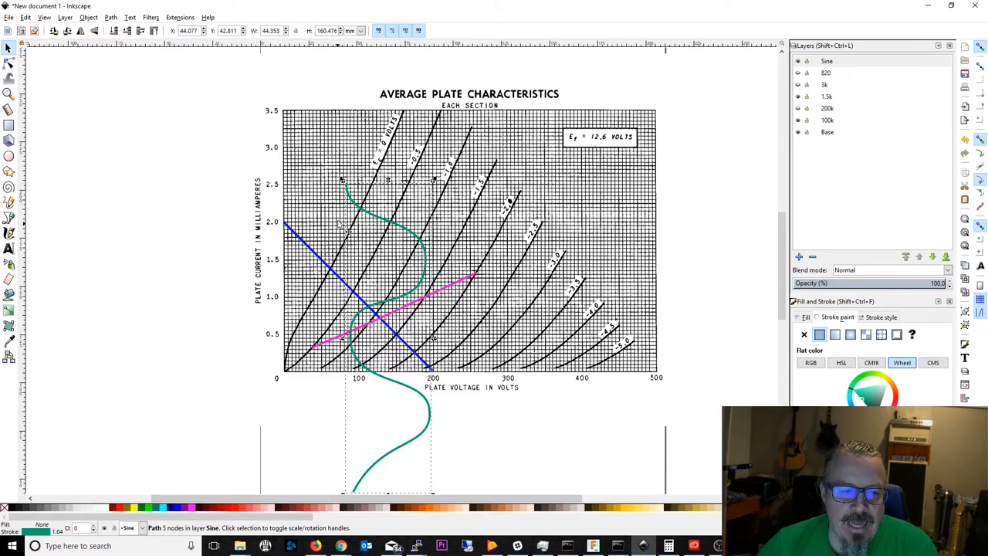
mouse_move(332, 274)
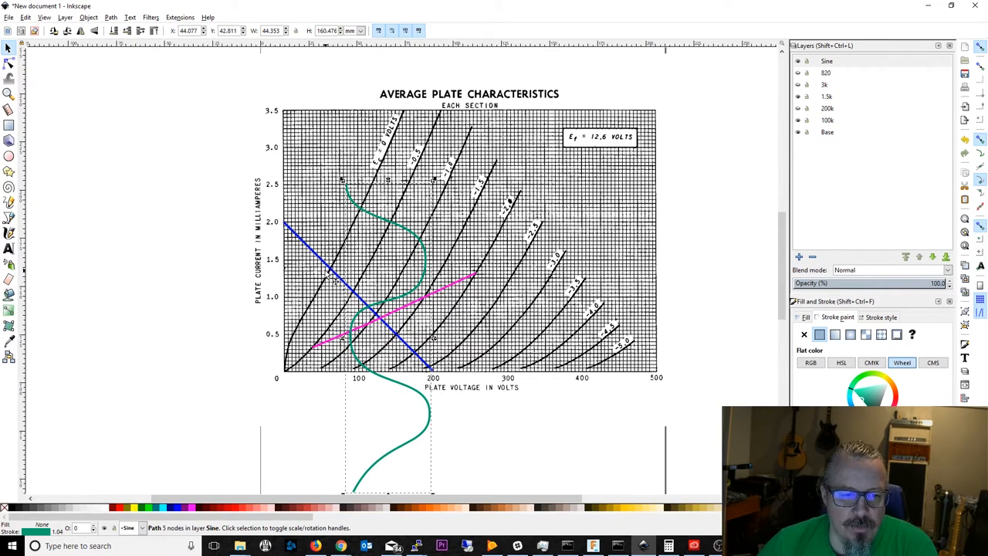
mouse_move(355, 224)
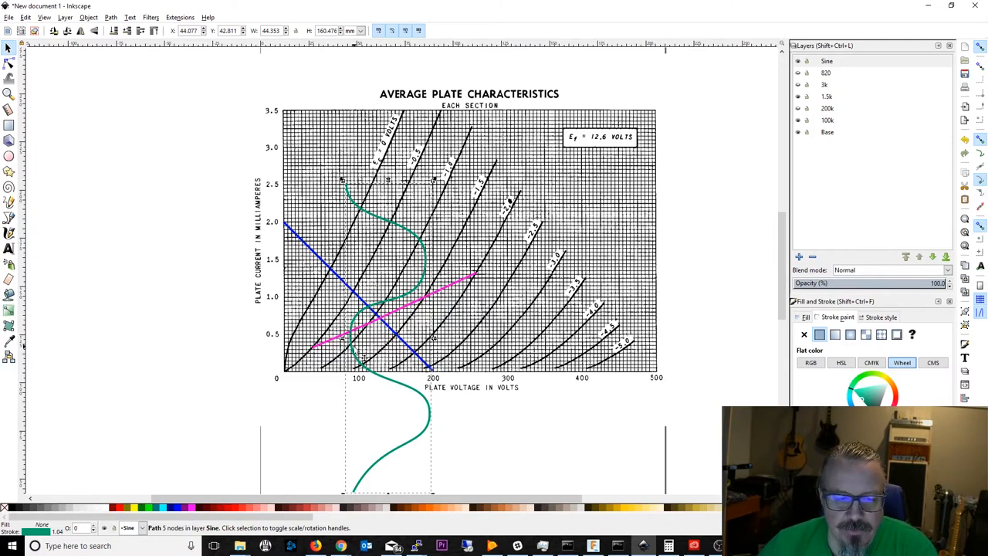
mouse_move(436, 378)
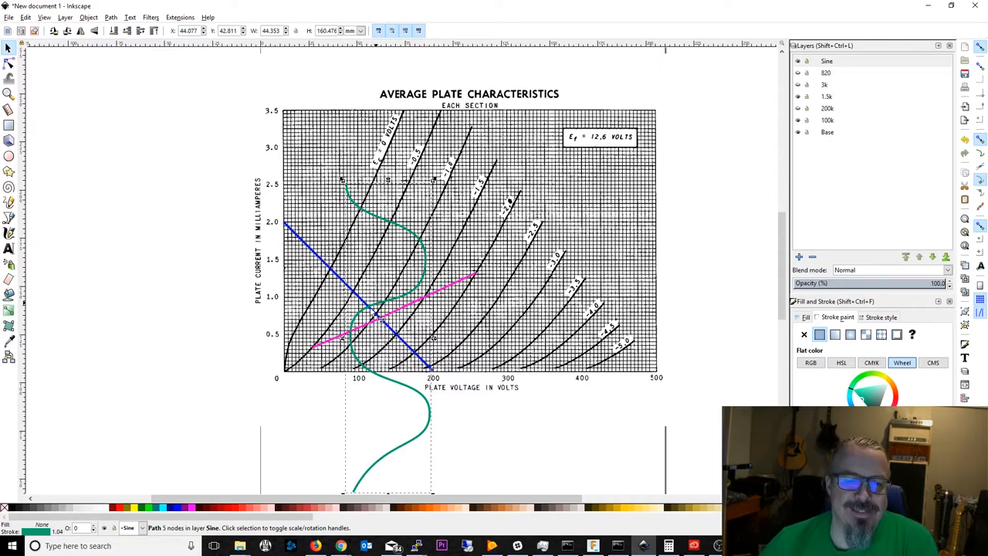
mouse_move(429, 382)
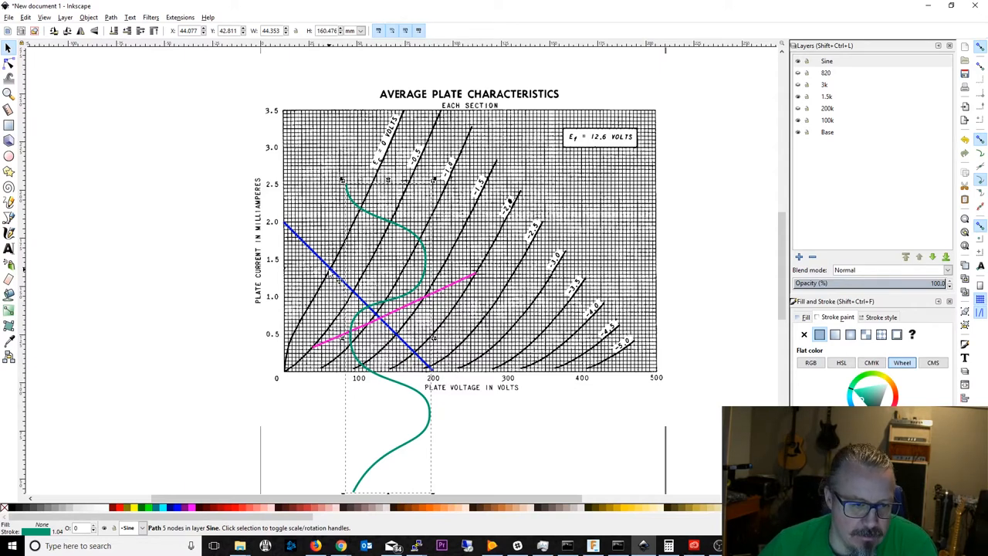
mouse_move(332, 378)
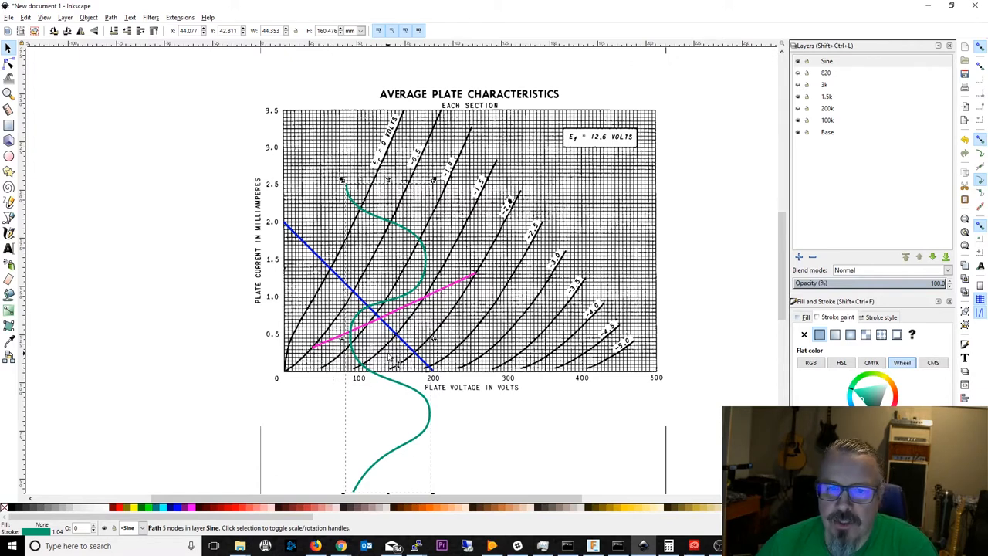
mouse_move(714, 131)
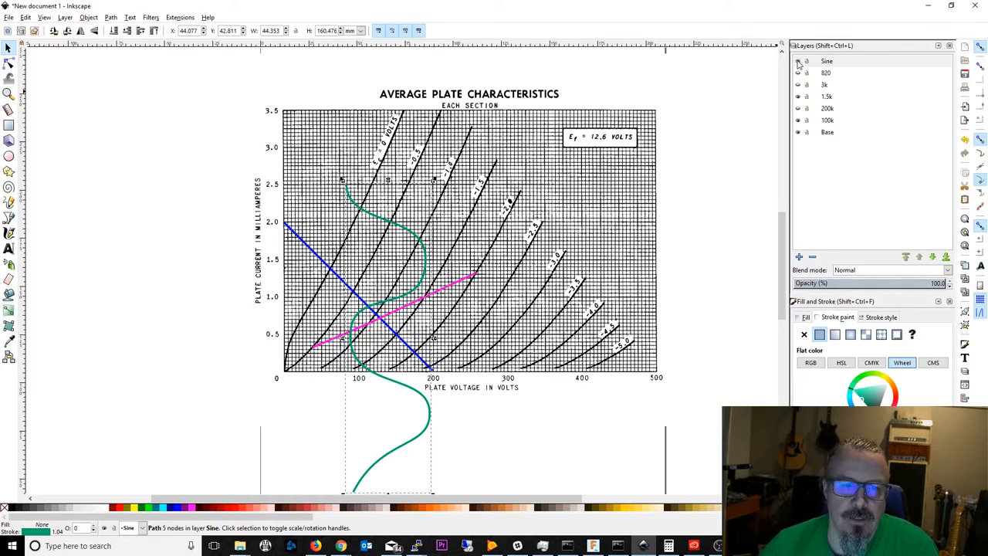
Step: Hide the green sine-wave swing layer via its eye icon in the Layers panel
left_click(798, 61)
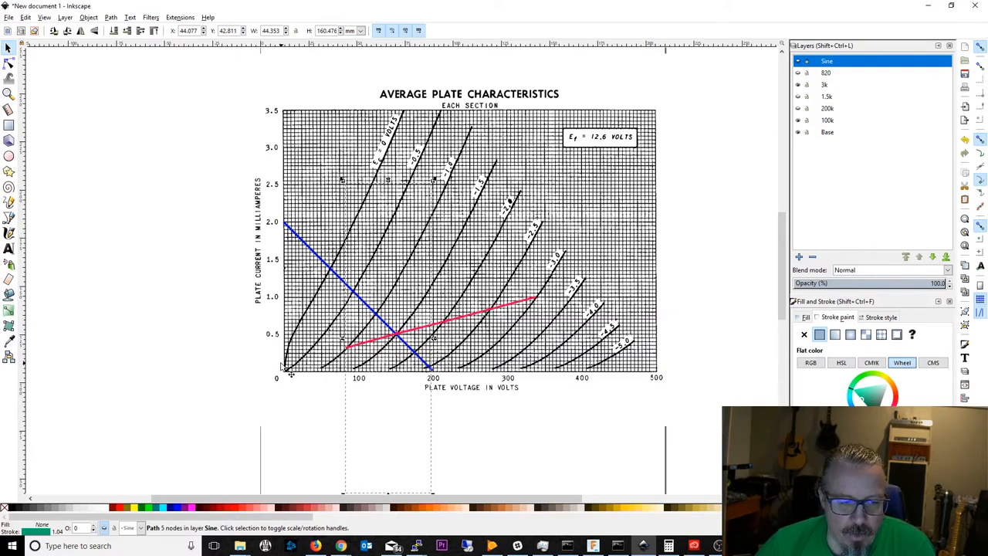
mouse_move(401, 285)
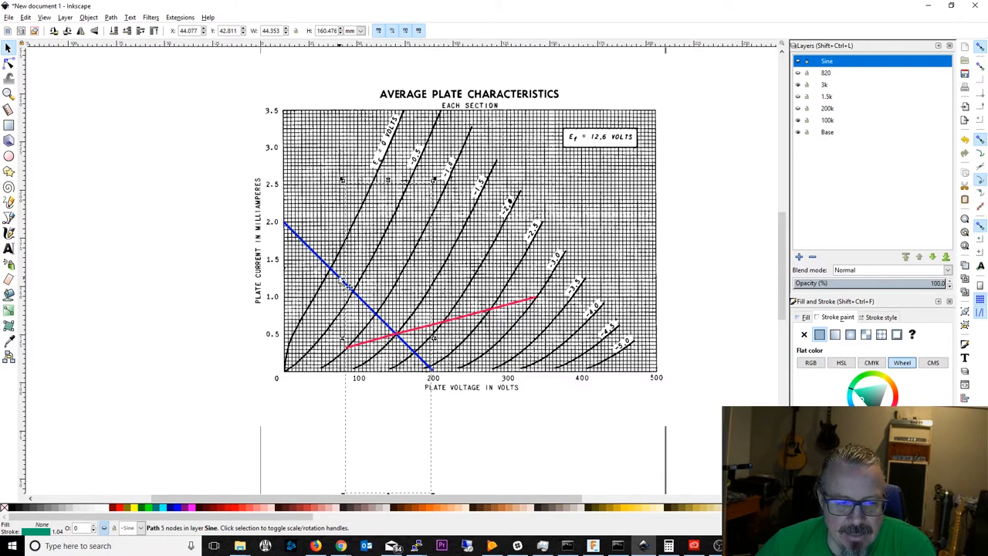
mouse_move(343, 245)
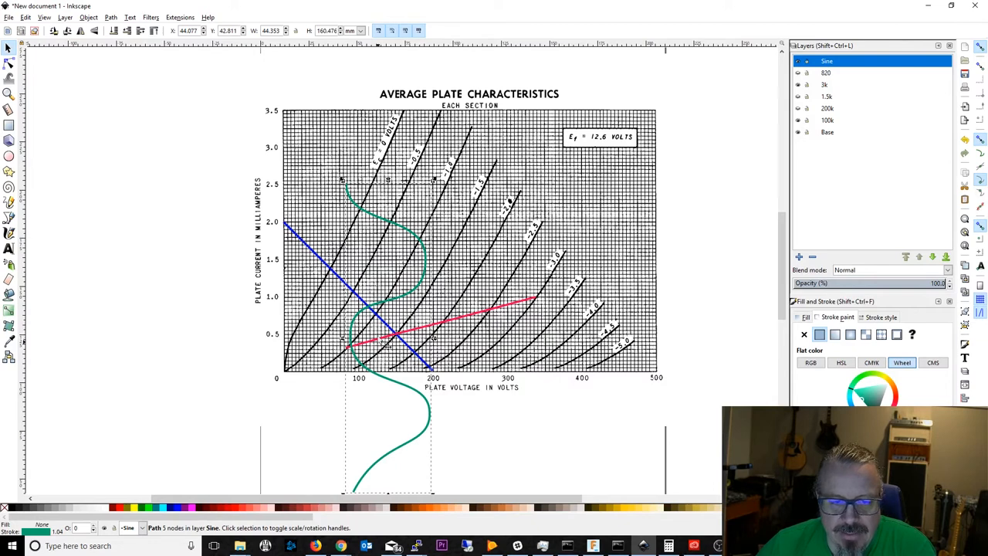
mouse_move(421, 338)
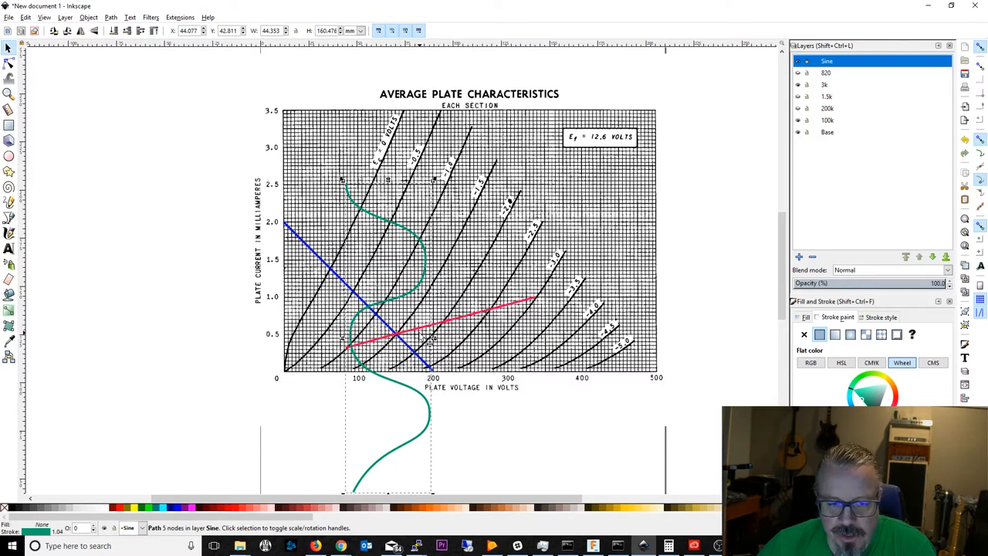
mouse_move(413, 401)
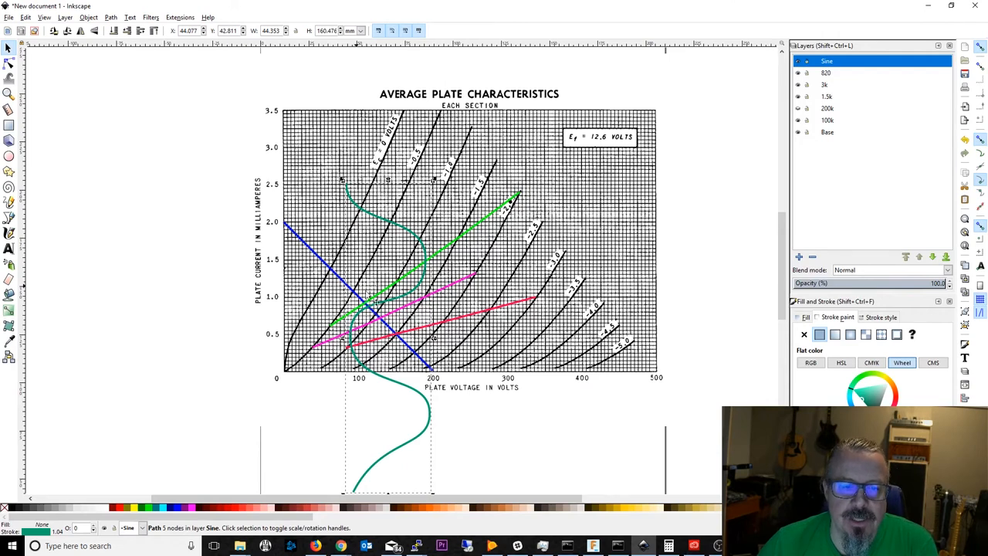
mouse_move(385, 293)
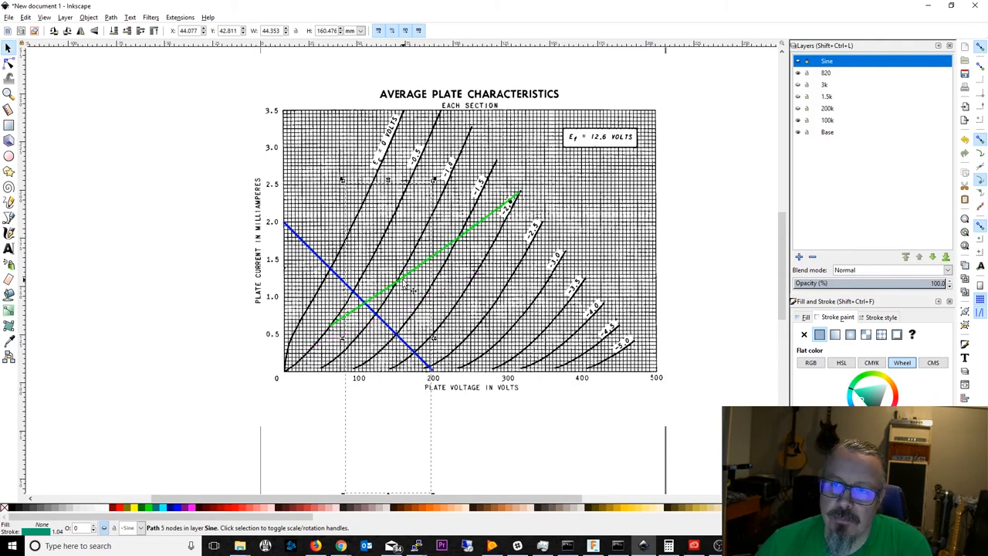
mouse_move(571, 185)
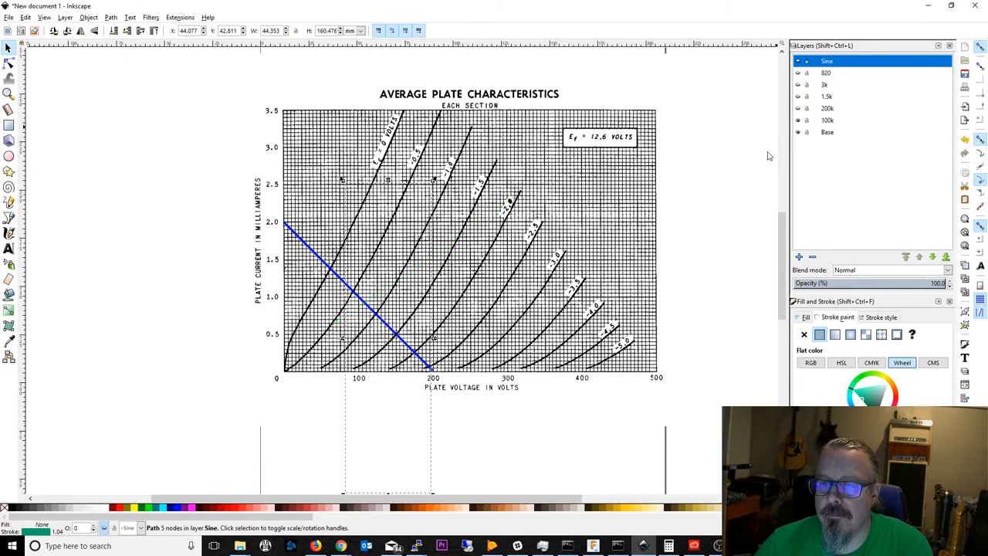
mouse_move(271, 318)
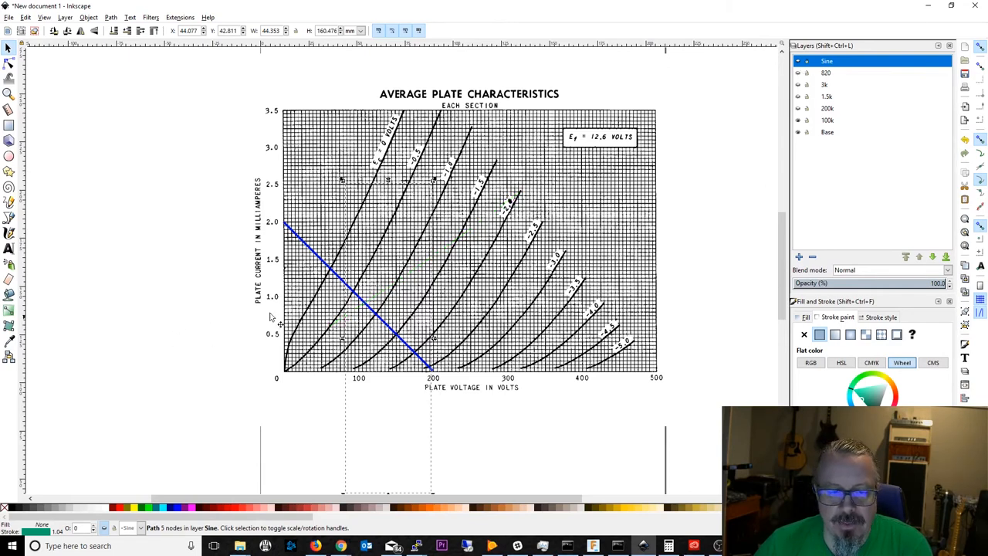
mouse_move(811, 140)
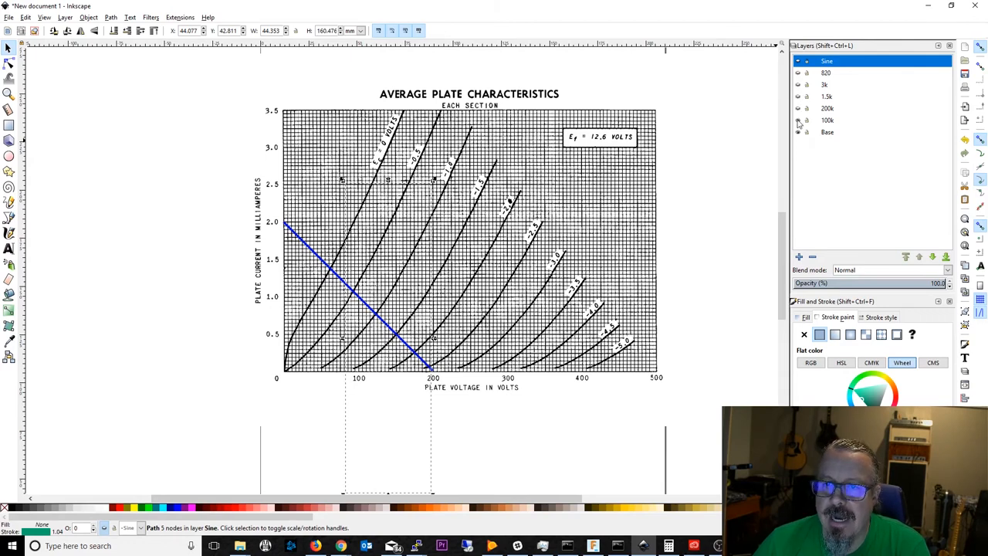
Step: Toggle the 100k and 200k load-line layers so blue and orange load lines both show
left_click(798, 120)
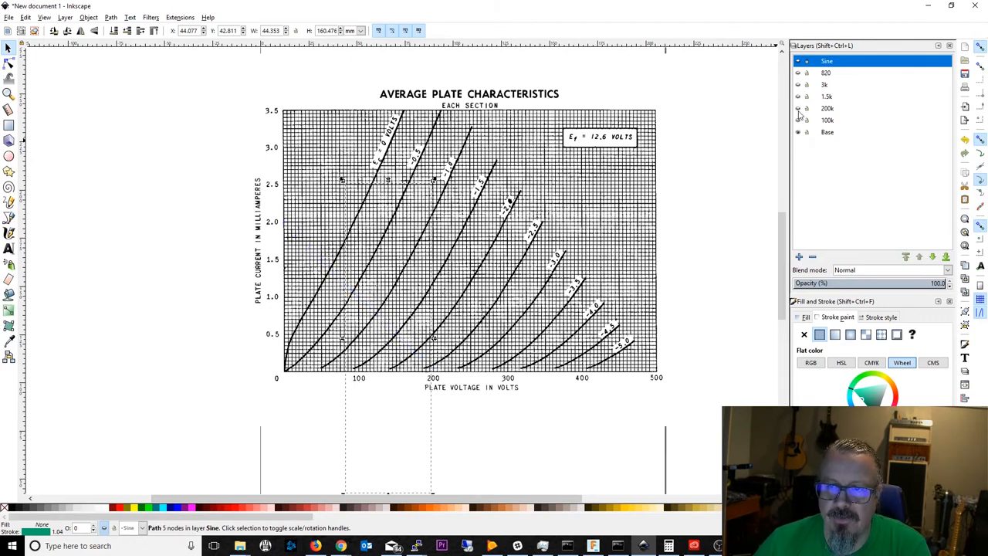
left_click_drag(285, 297, 432, 371)
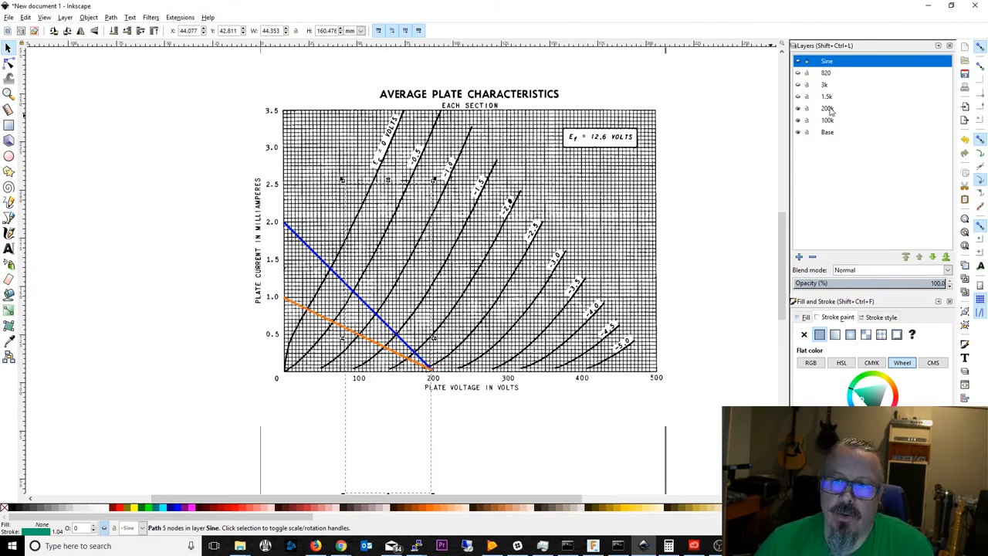
left_click(828, 108)
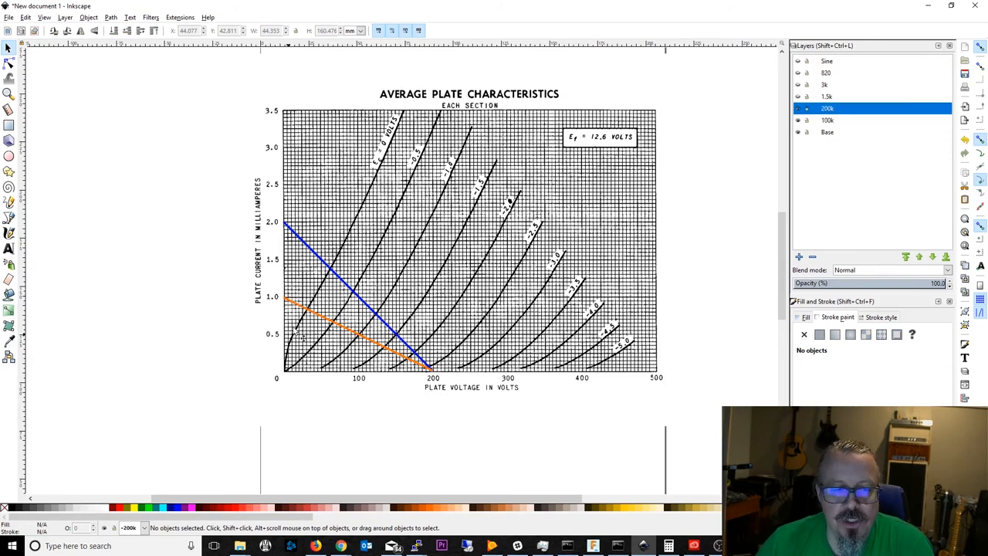
mouse_move(371, 305)
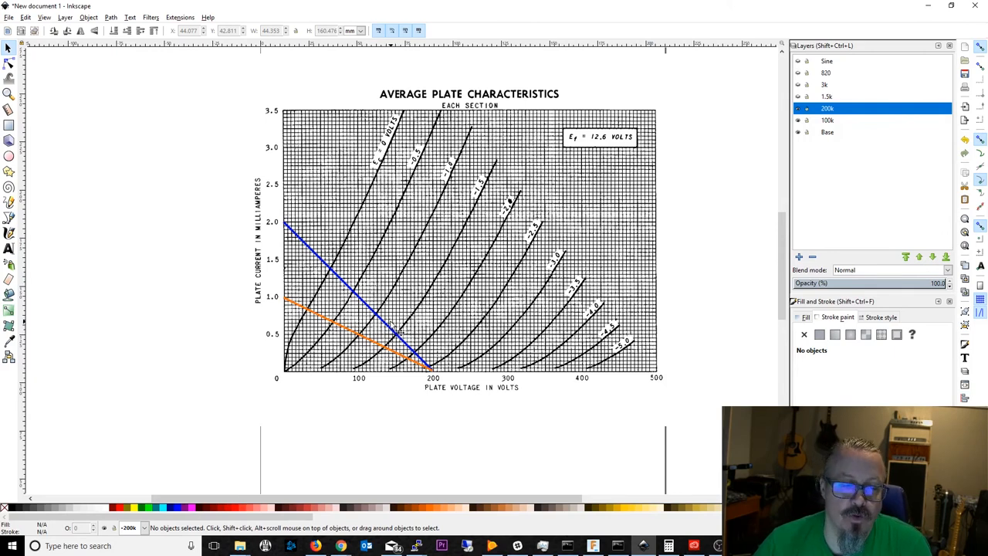
mouse_move(432, 320)
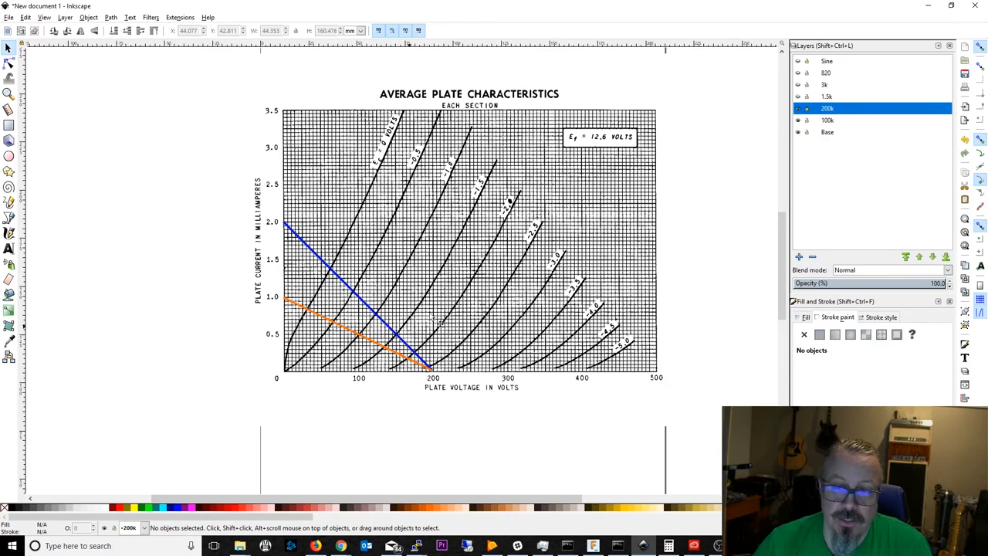
mouse_move(521, 201)
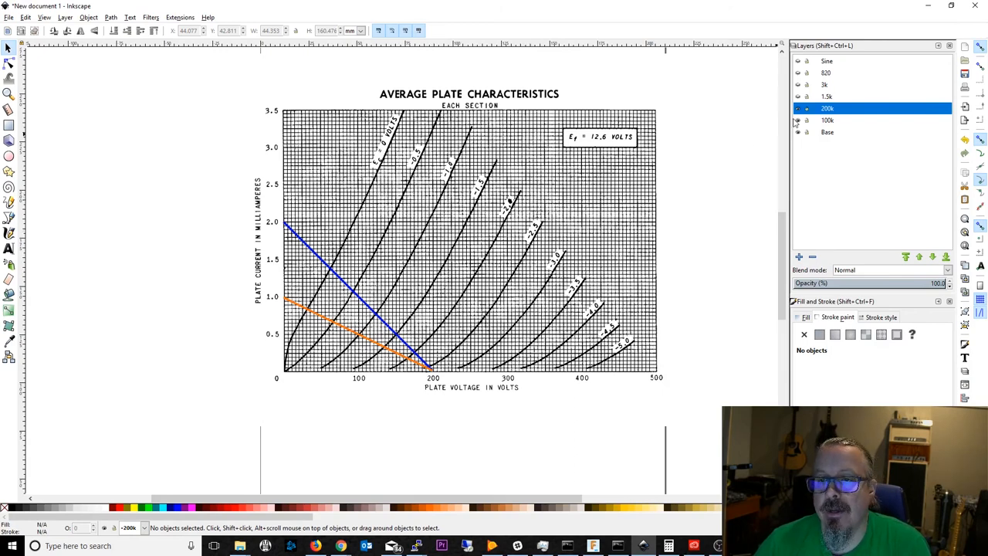
mouse_move(810, 129)
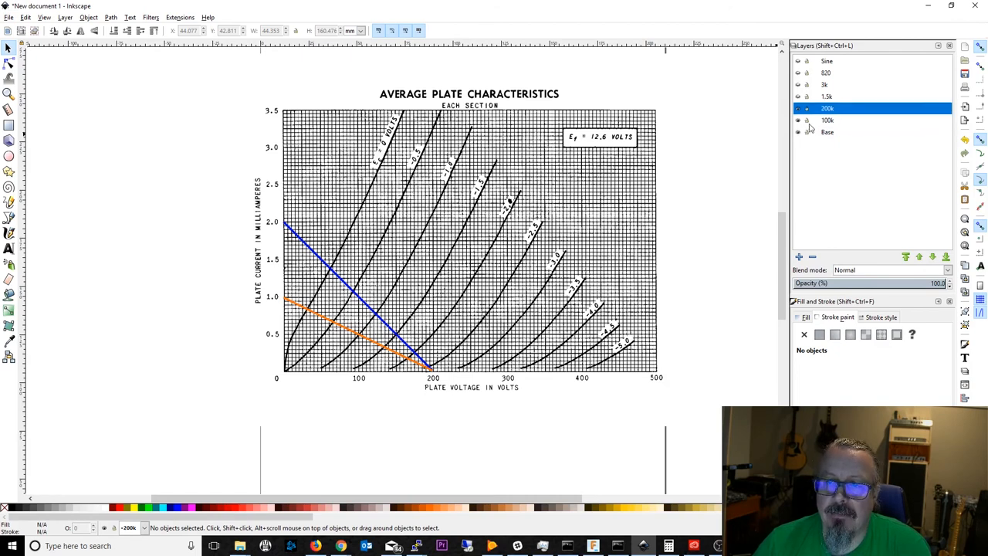
mouse_move(837, 125)
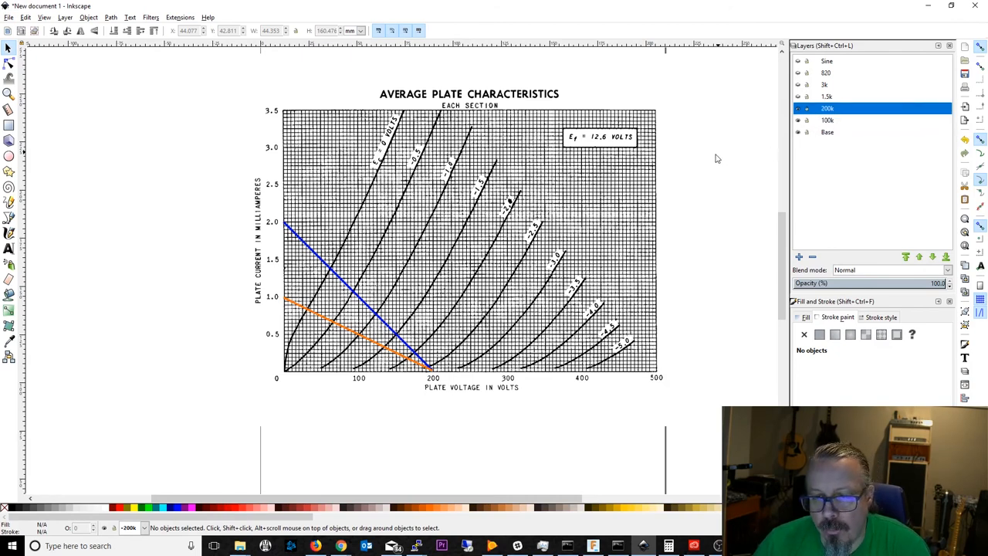
mouse_move(425, 232)
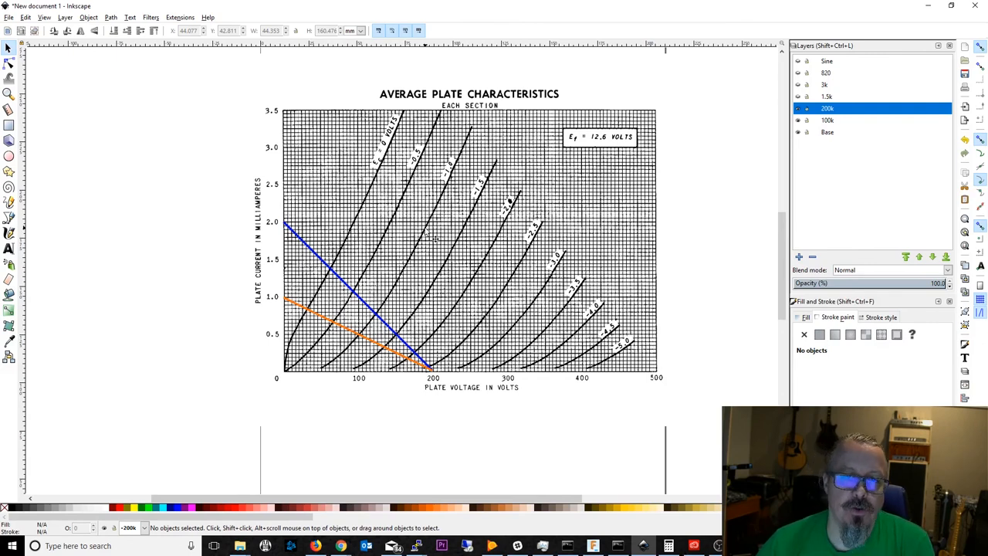
mouse_move(490, 227)
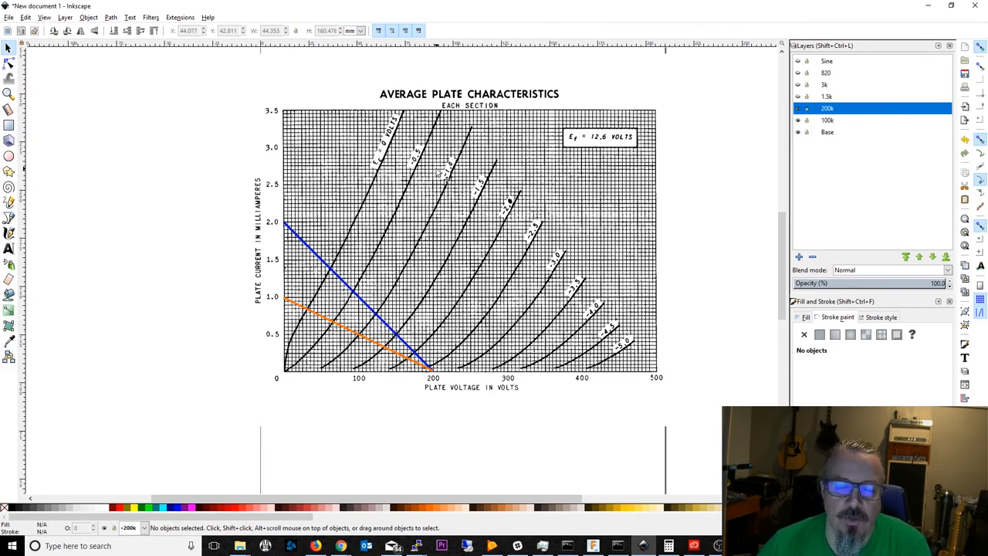
mouse_move(456, 178)
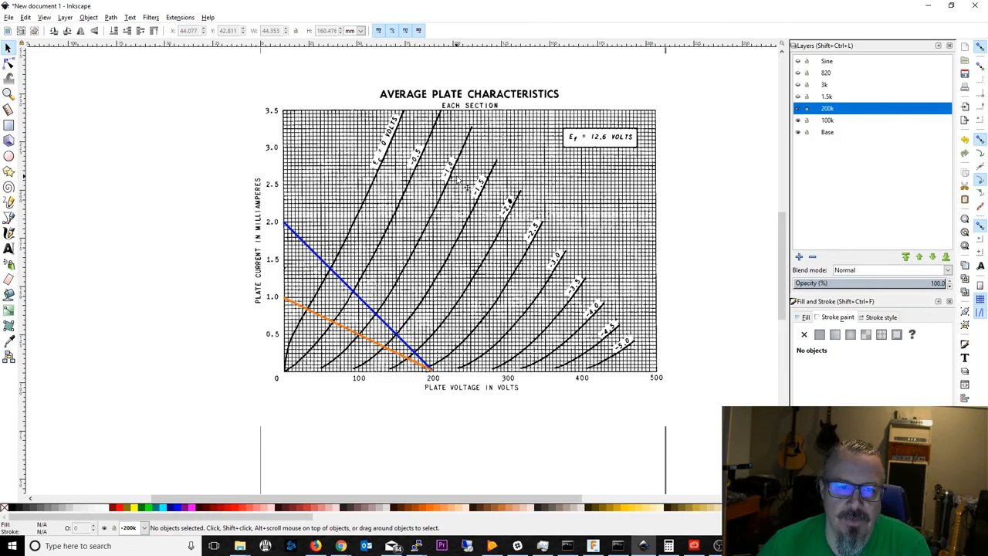